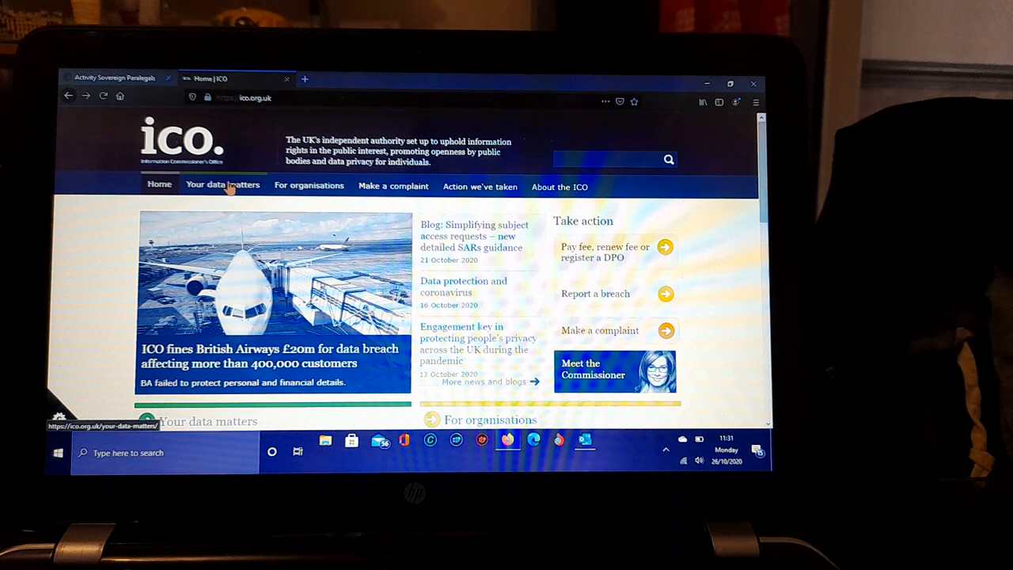
# Step: Go to the 'Your data matters' section and scroll through its list of data rights topics
pyautogui.click(222, 183)
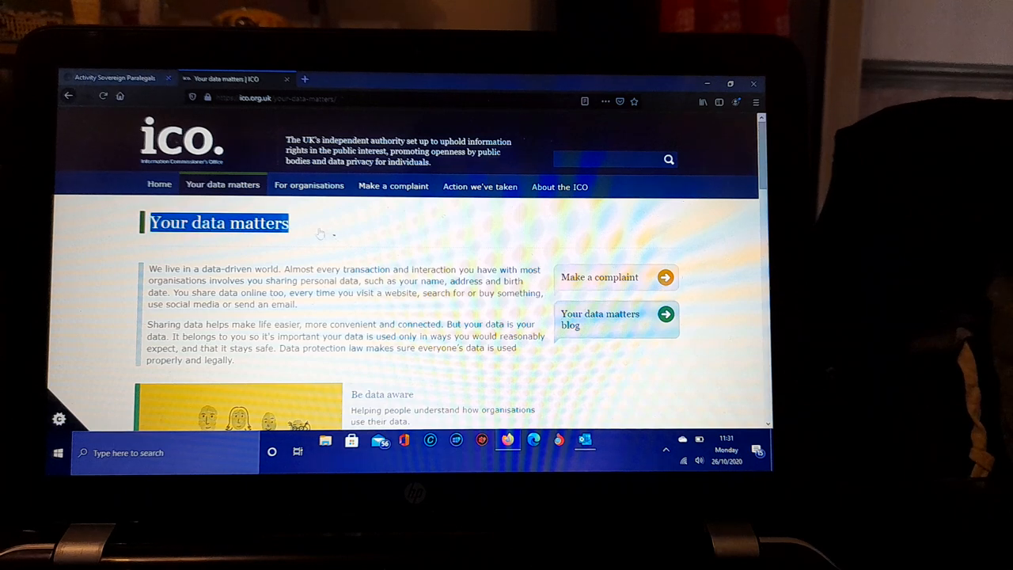
pyautogui.scroll(-3)
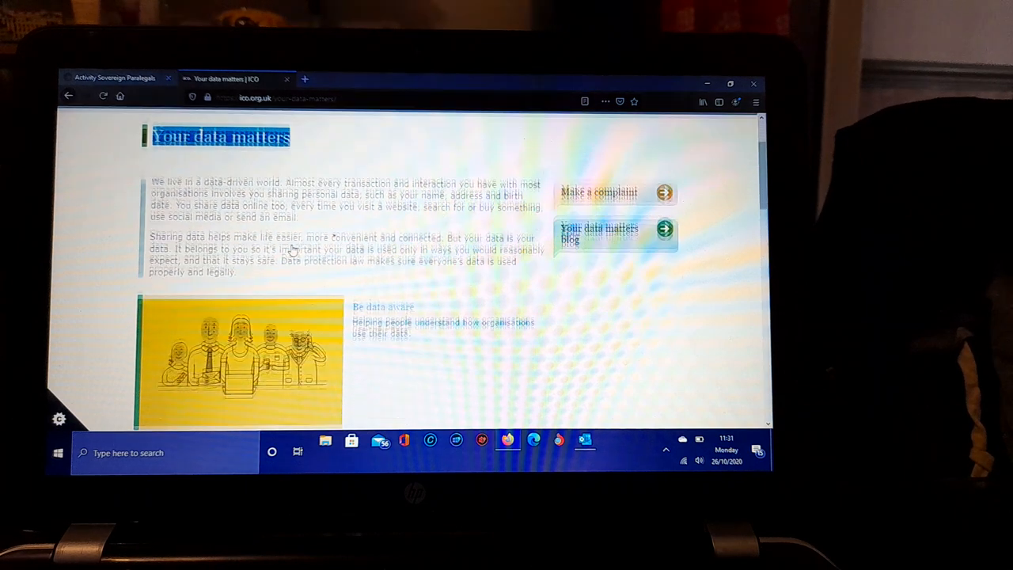
pyautogui.scroll(-3)
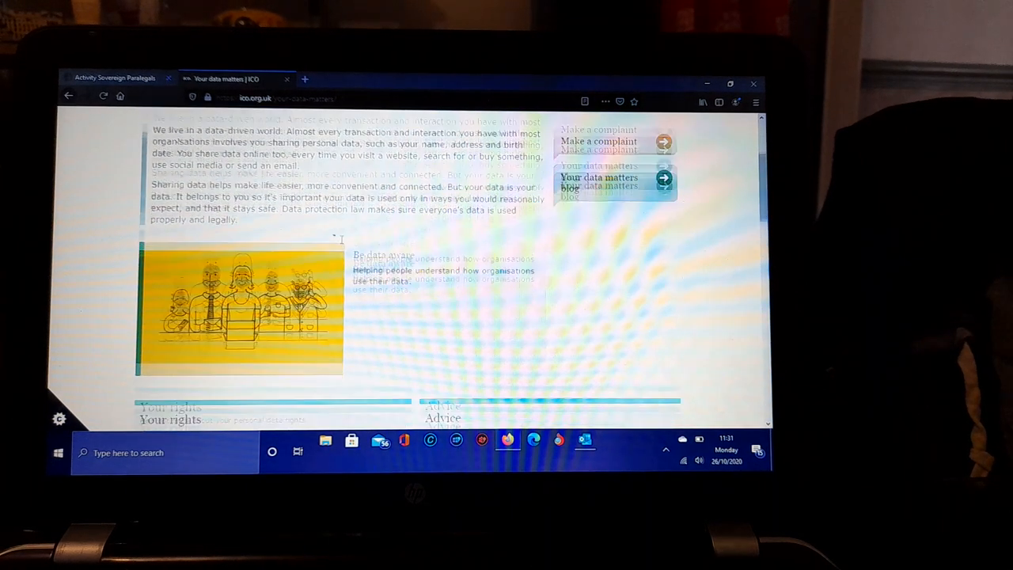
pyautogui.scroll(-3)
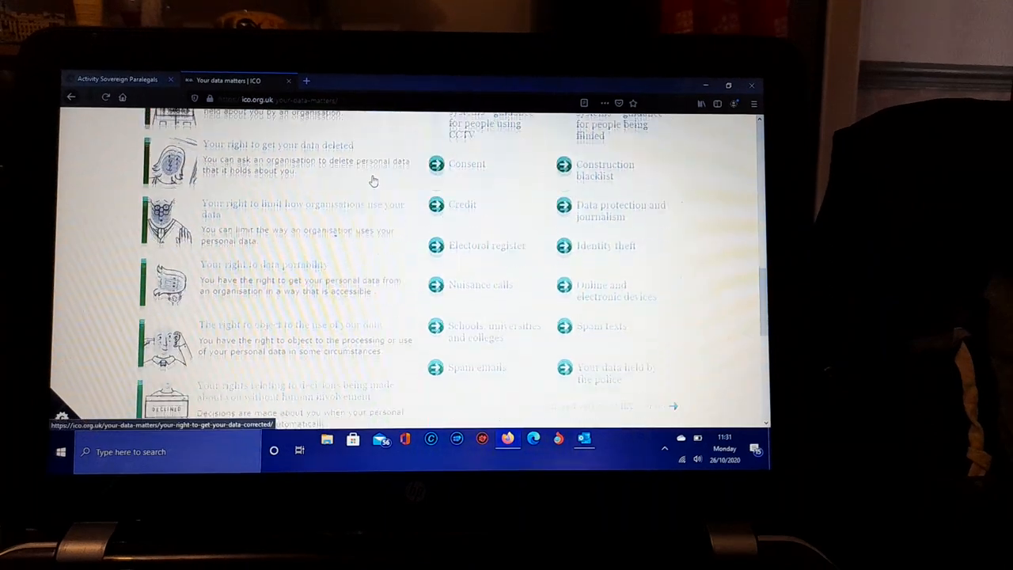
pyautogui.scroll(-3)
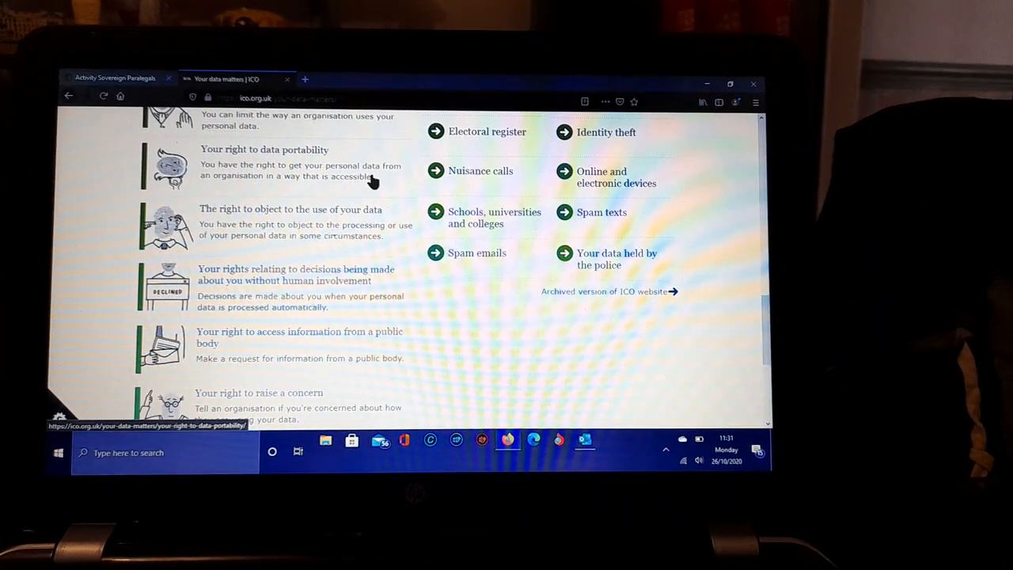
pyautogui.scroll(-3)
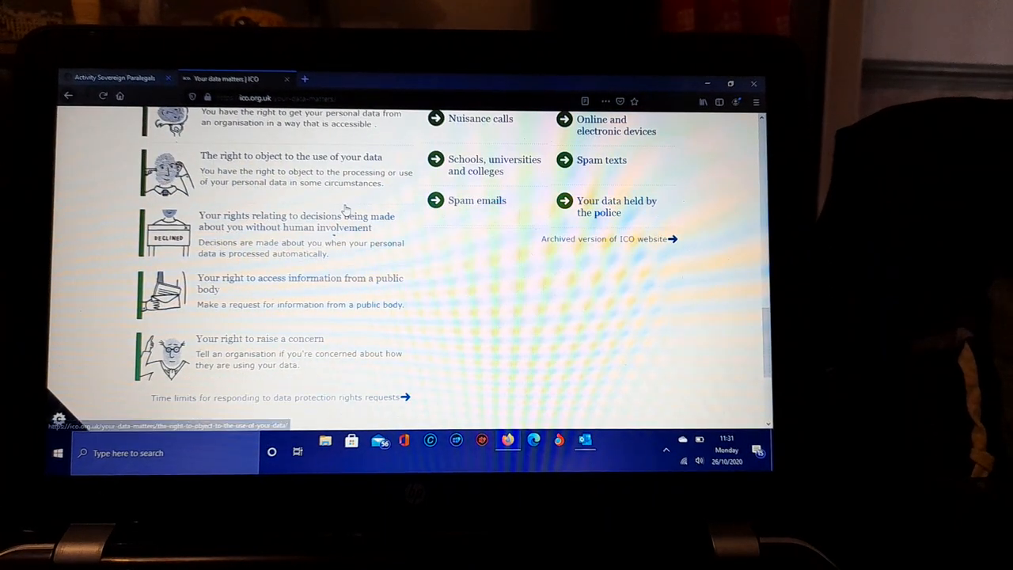
pyautogui.scroll(-3)
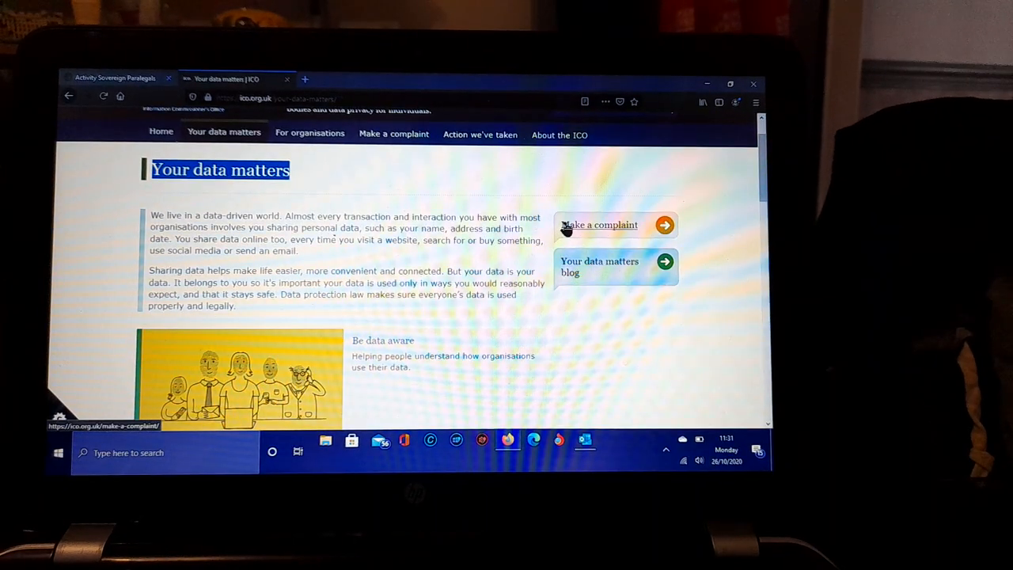
pyautogui.moveTo(550, 218)
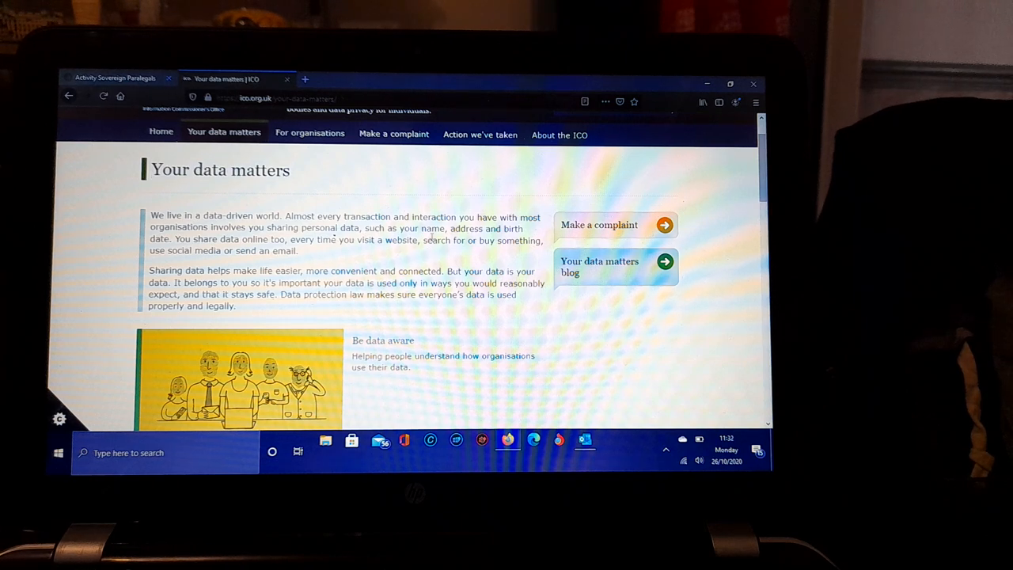
pyautogui.moveTo(604, 231)
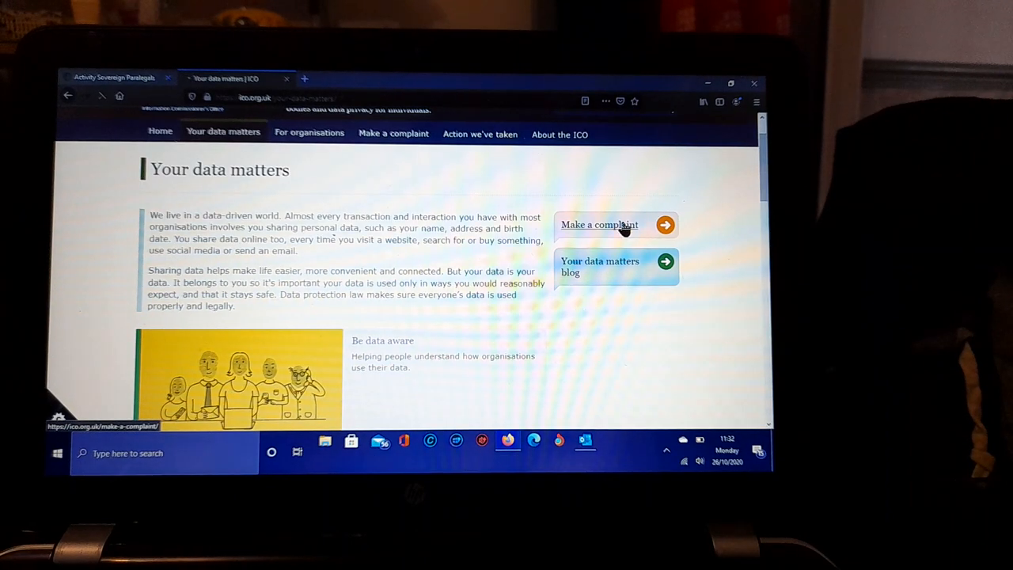
# Step: Go to the 'Make a complaint' page and scroll to its complaint categories
pyautogui.click(598, 225)
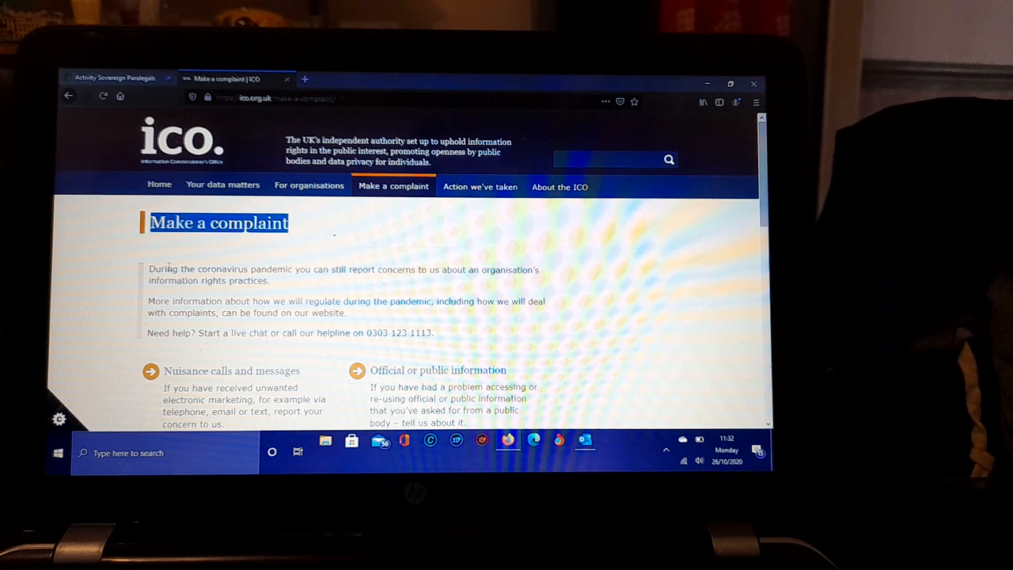
pyautogui.scroll(-3)
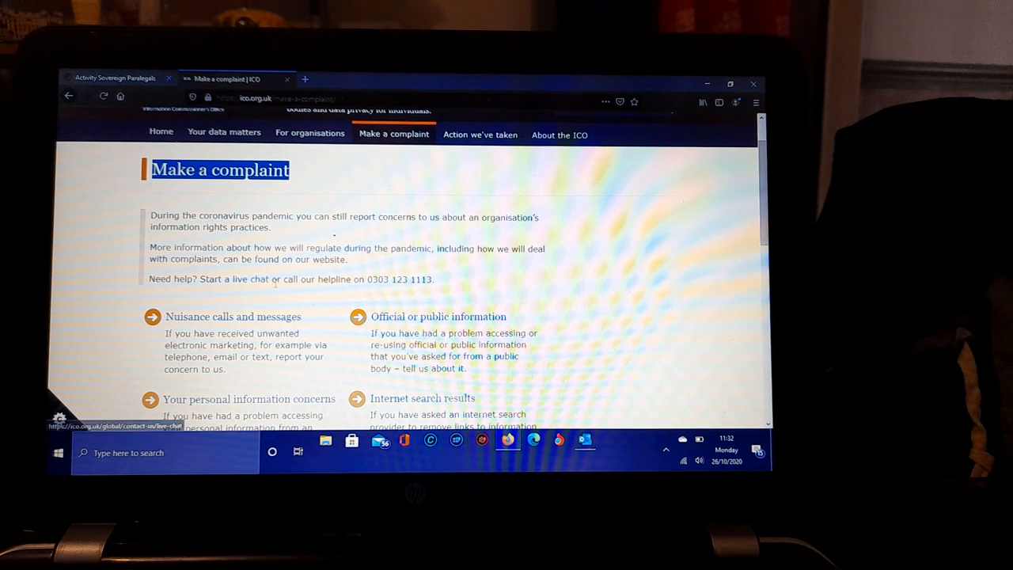
pyautogui.moveTo(272, 279); pyautogui.dragTo(434, 279)
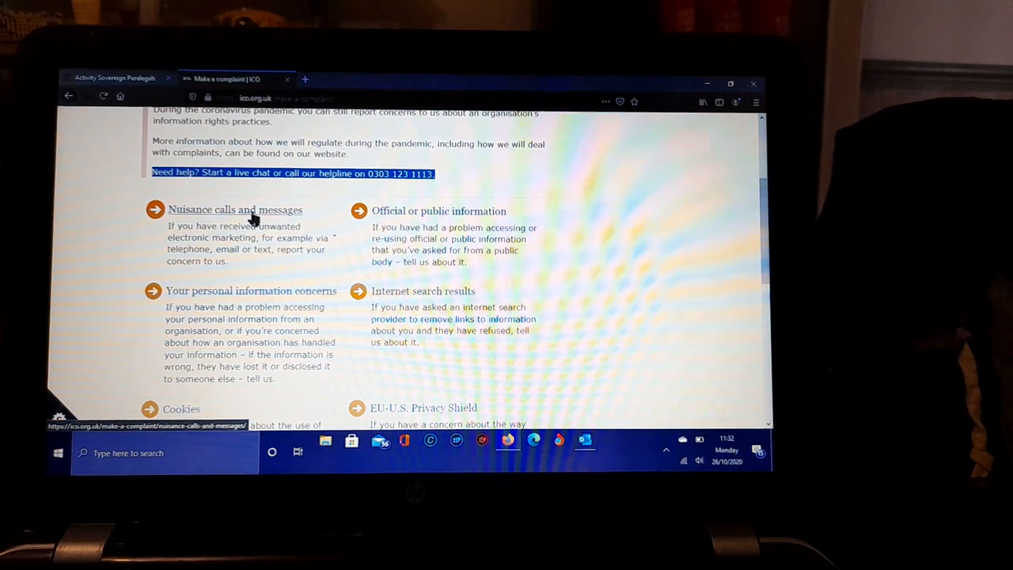
pyautogui.moveTo(307, 263)
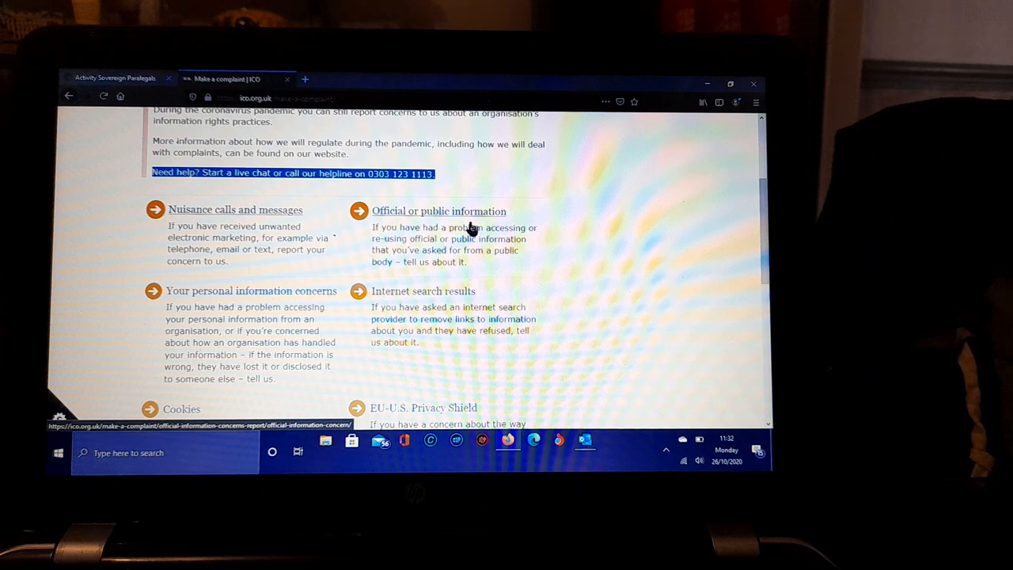
pyautogui.scroll(-3)
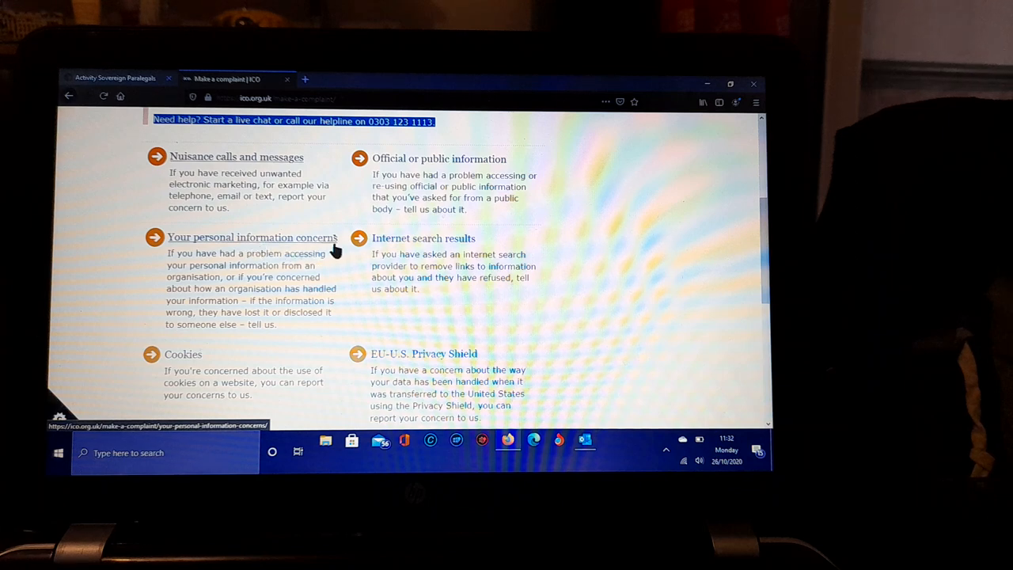
pyautogui.moveTo(215, 250)
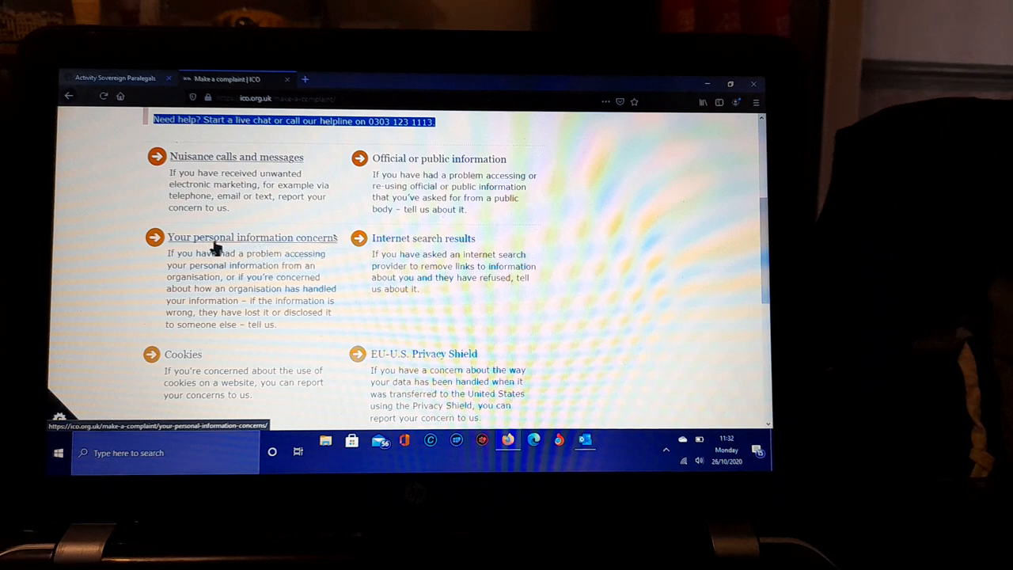
pyautogui.moveTo(238, 246)
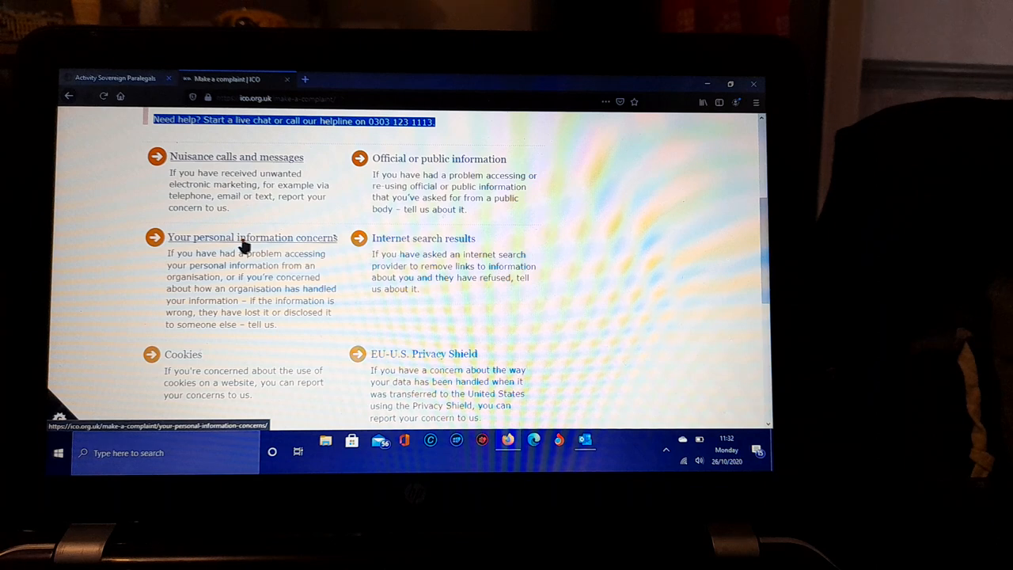
# Step: Go to 'Your personal information concerns' and read the start of its guidance
pyautogui.click(252, 237)
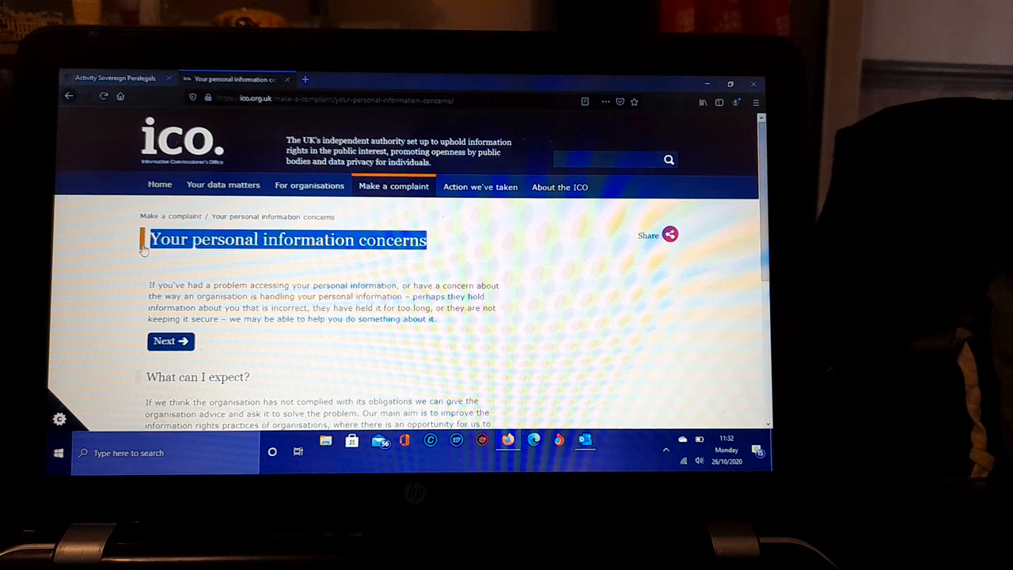
pyautogui.moveTo(170, 215)
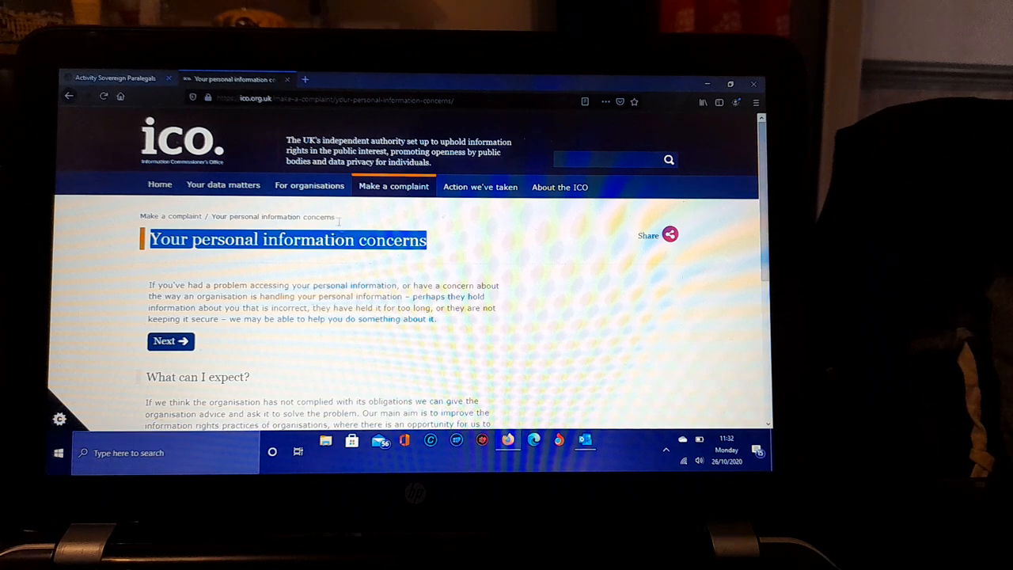
pyautogui.scroll(-3)
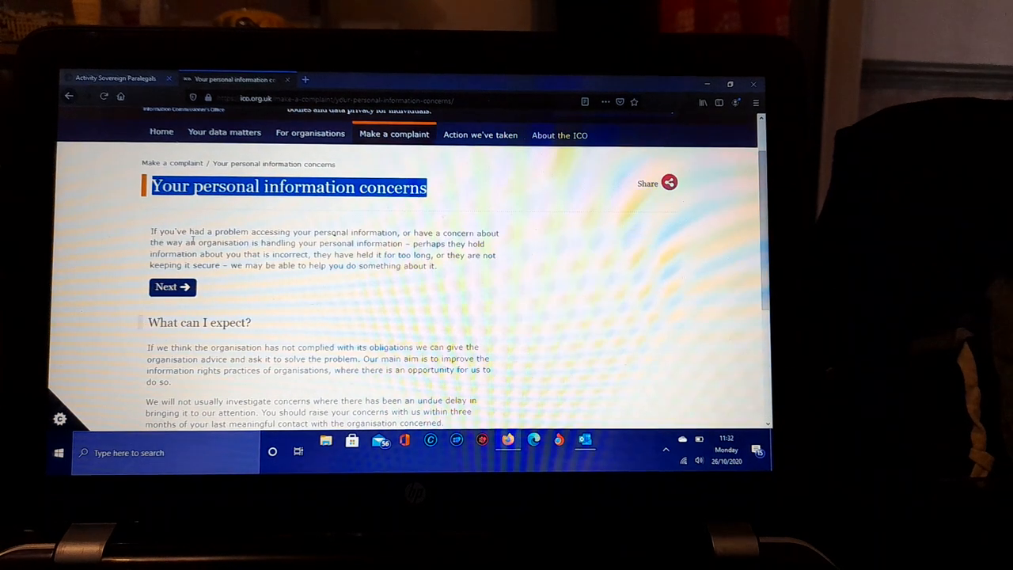
pyautogui.click(277, 253)
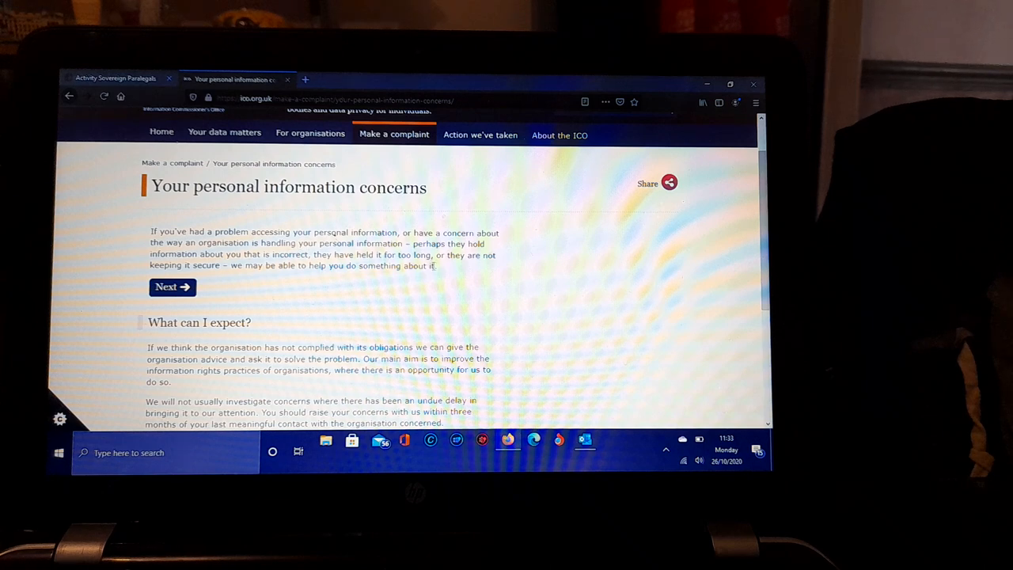
pyautogui.moveTo(152, 231); pyautogui.dragTo(435, 265)
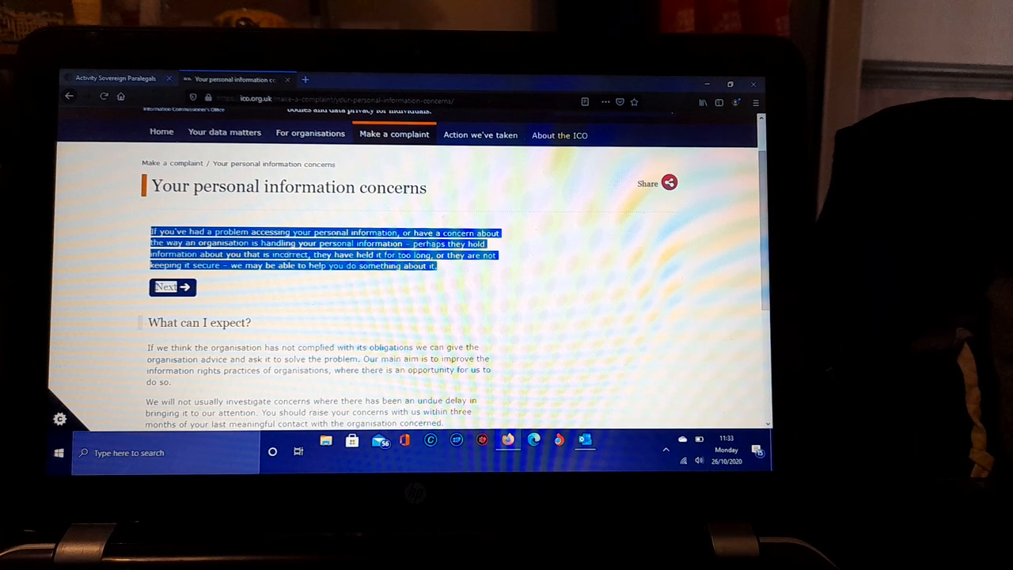
pyautogui.moveTo(456, 269)
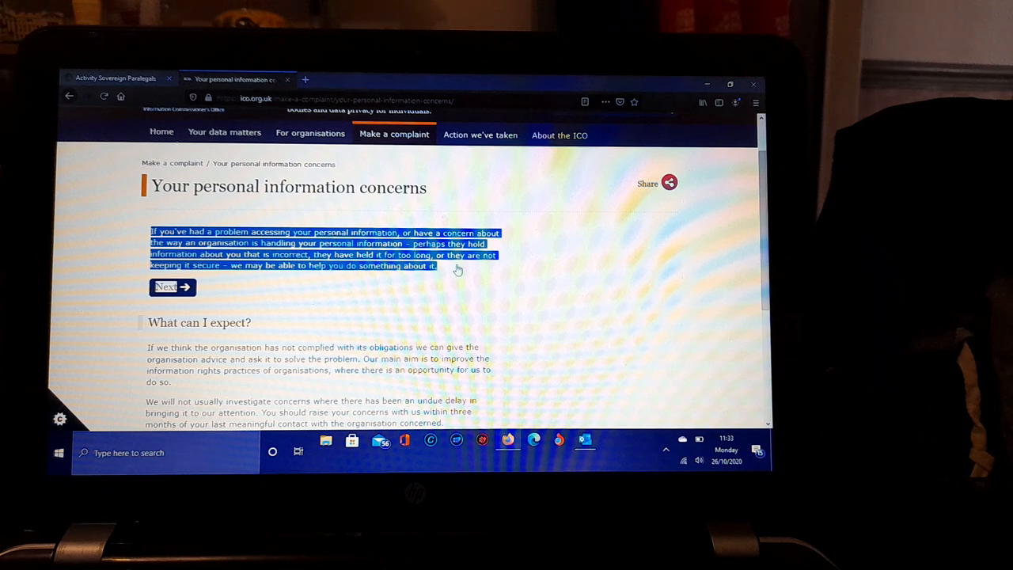
pyautogui.moveTo(247, 283)
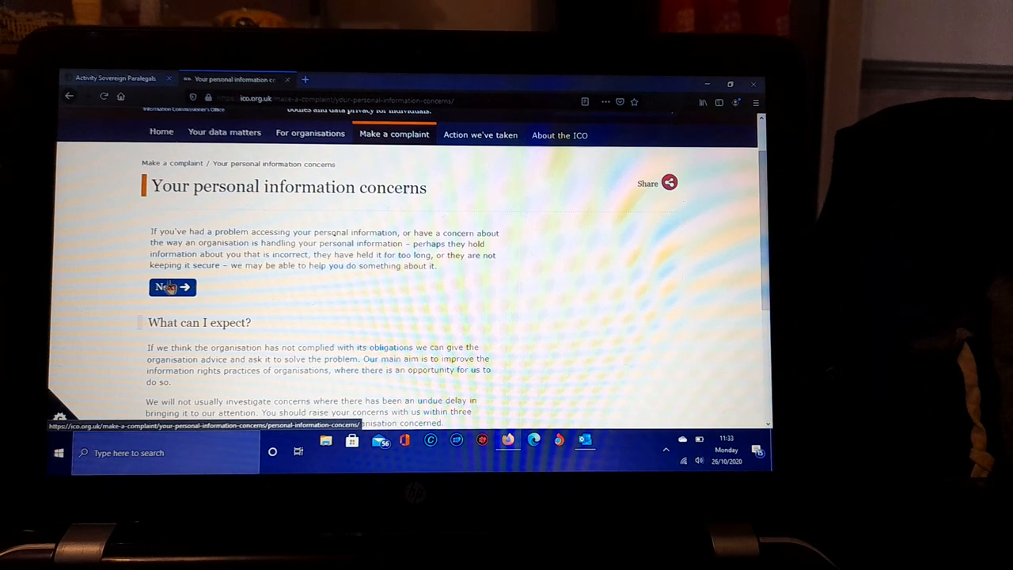
# Step: Read down to 'What can I expect?' and continue with Next to the concerns questionnaire
pyautogui.scroll(-3)
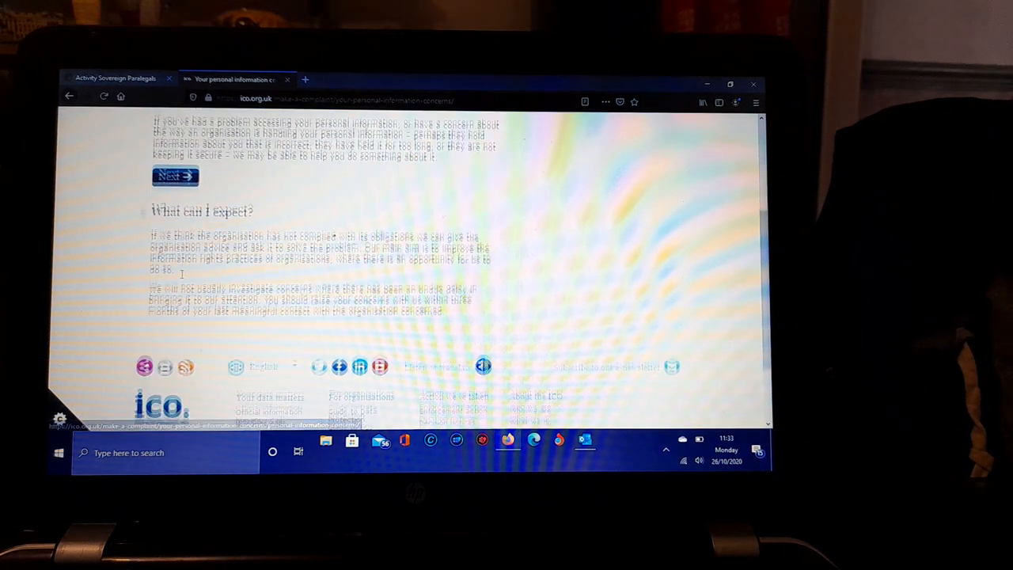
pyautogui.scroll(-3)
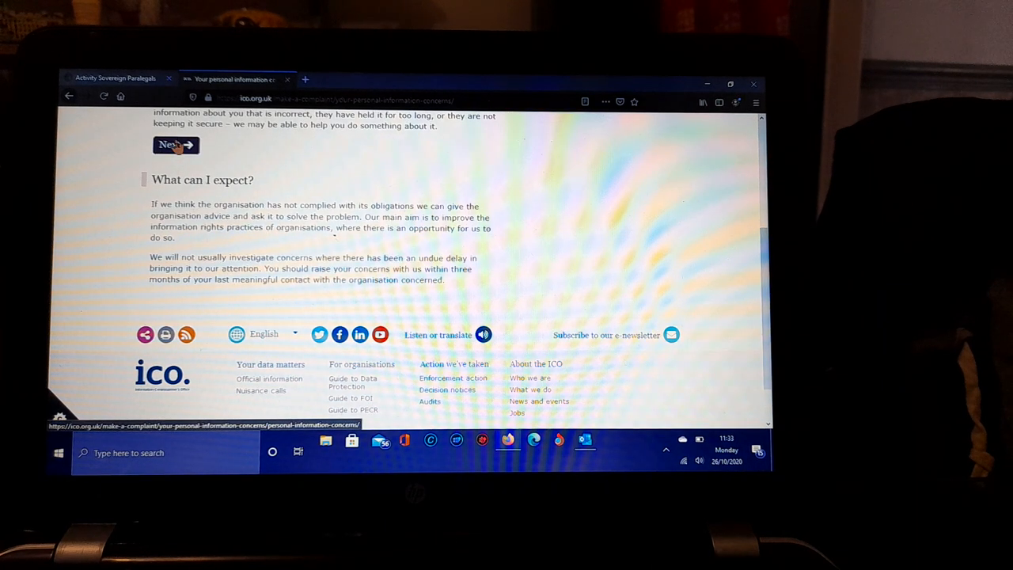
pyautogui.moveTo(177, 150)
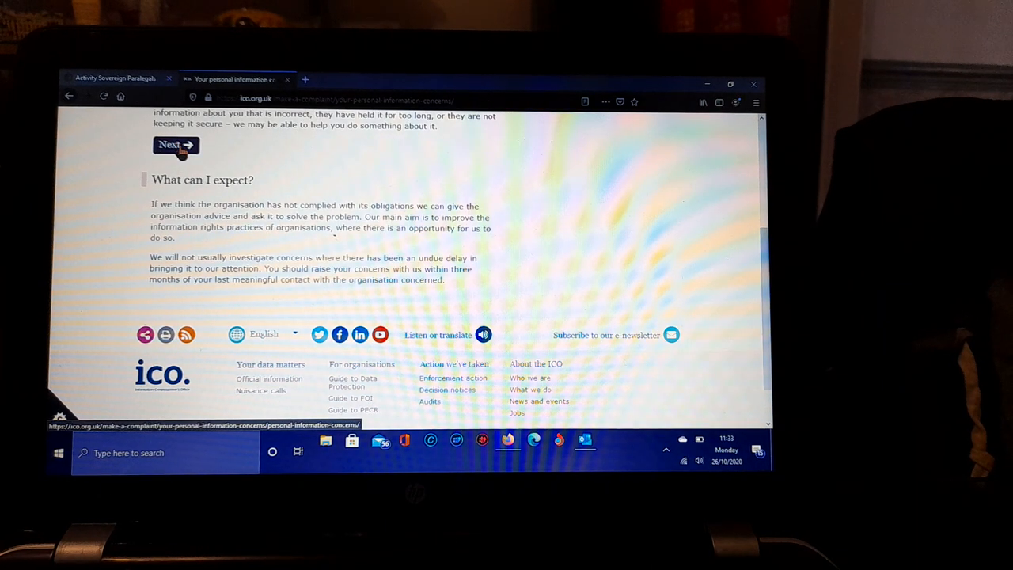
pyautogui.click(176, 144)
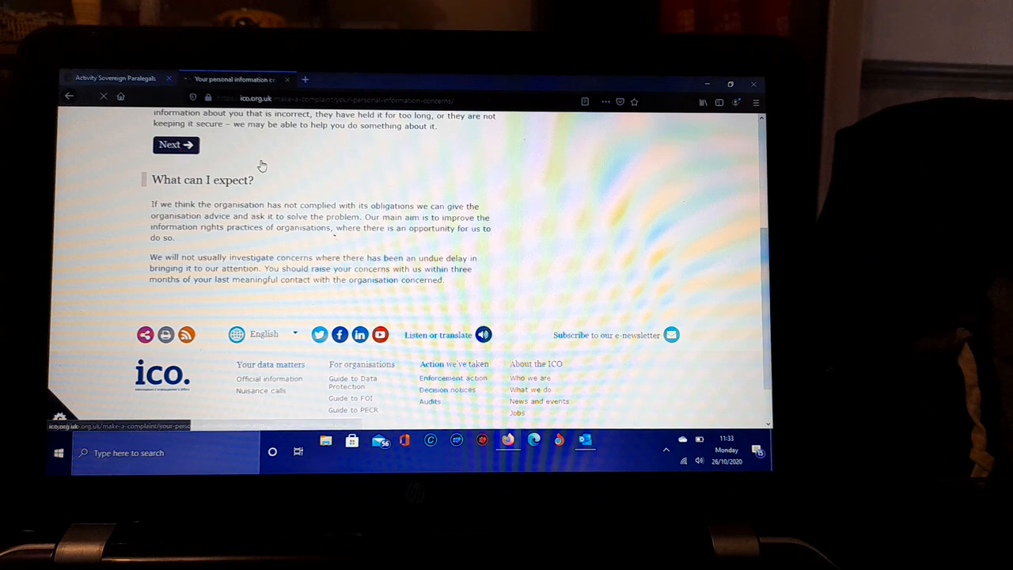
# Step: Choose 'Other concerns' as the concern type after toggling with accessing personal information
pyautogui.click(176, 144)
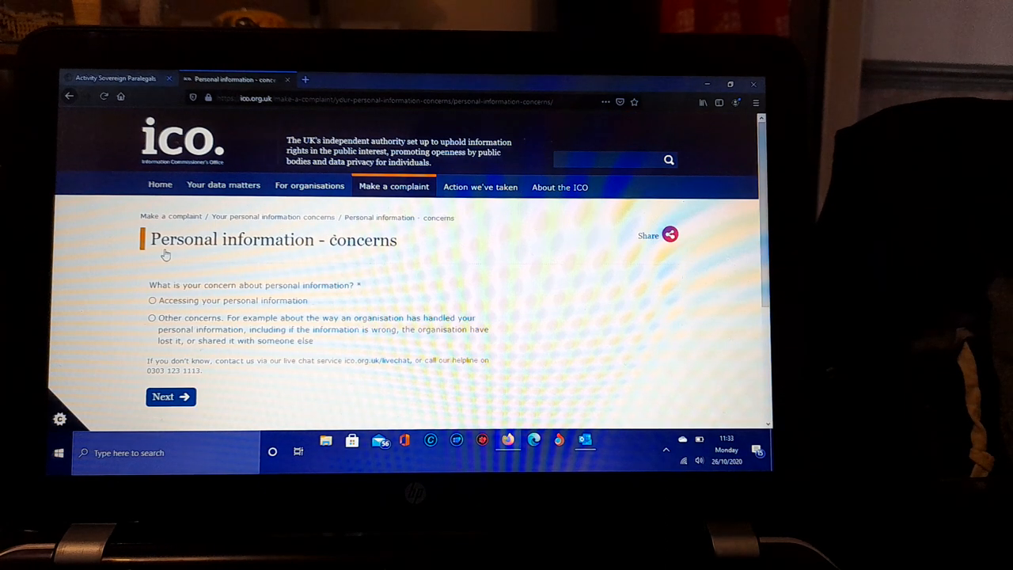
pyautogui.moveTo(329, 221)
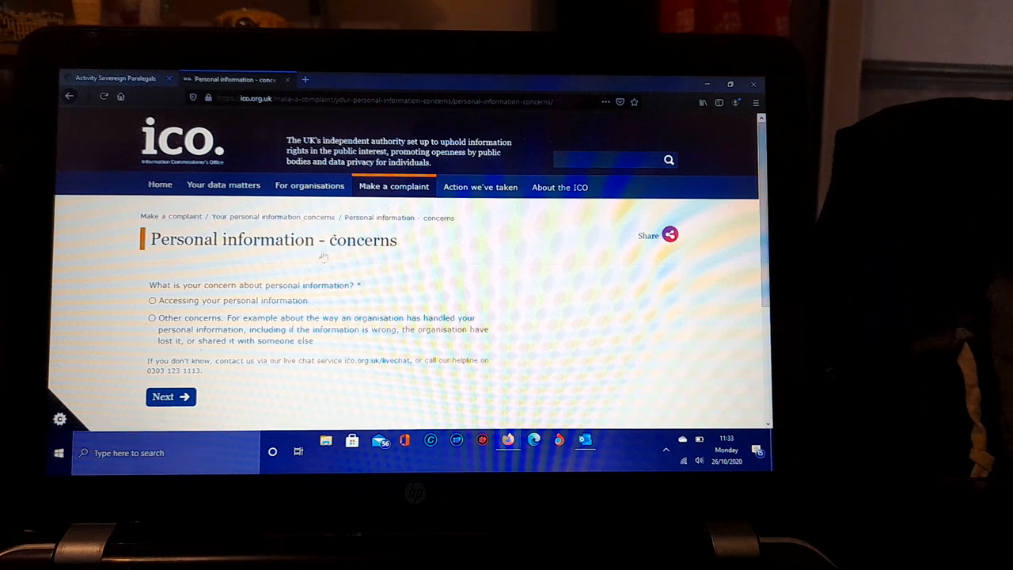
pyautogui.moveTo(247, 285)
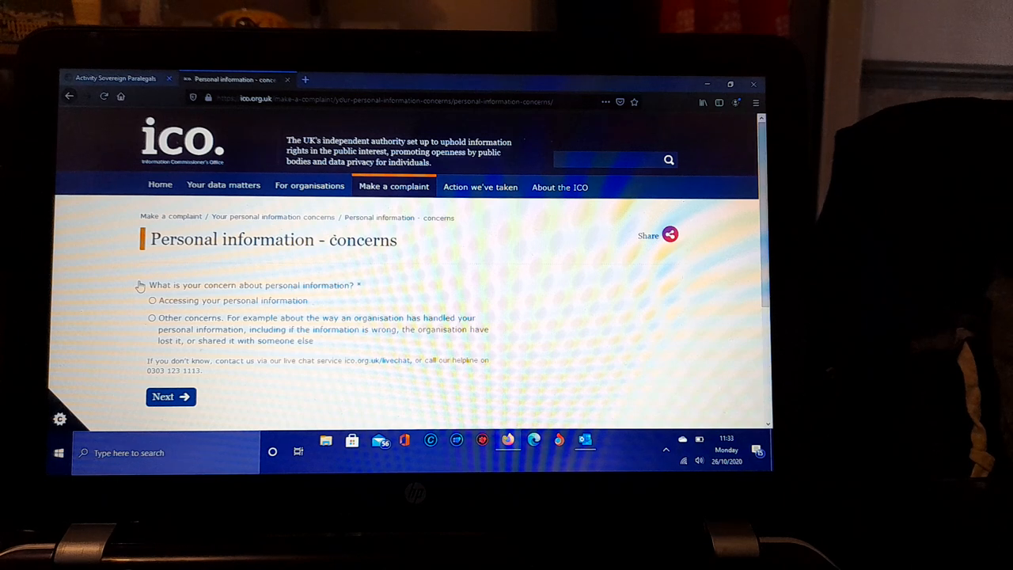
pyautogui.moveTo(149, 285); pyautogui.dragTo(478, 356)
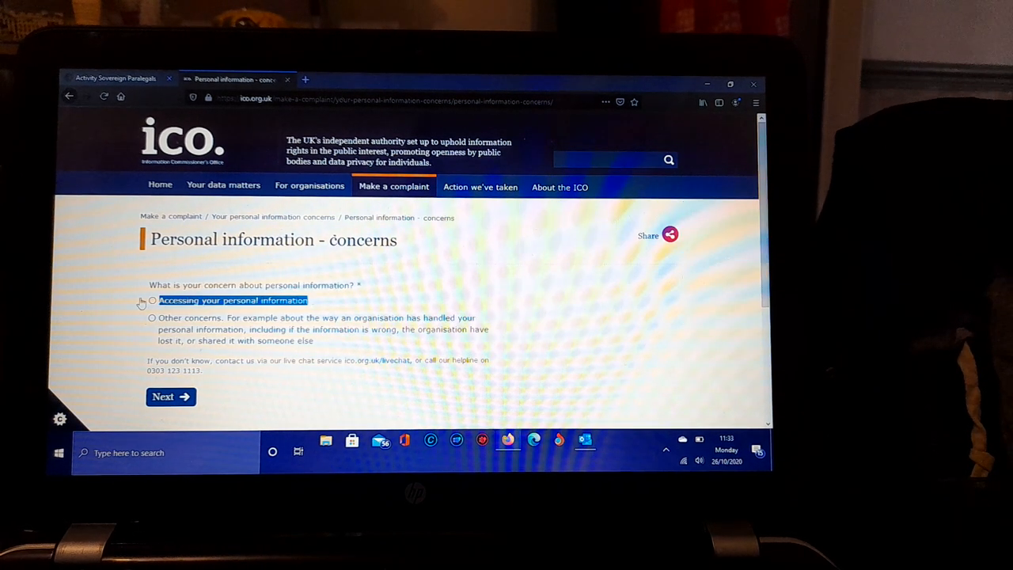
pyautogui.moveTo(364, 355)
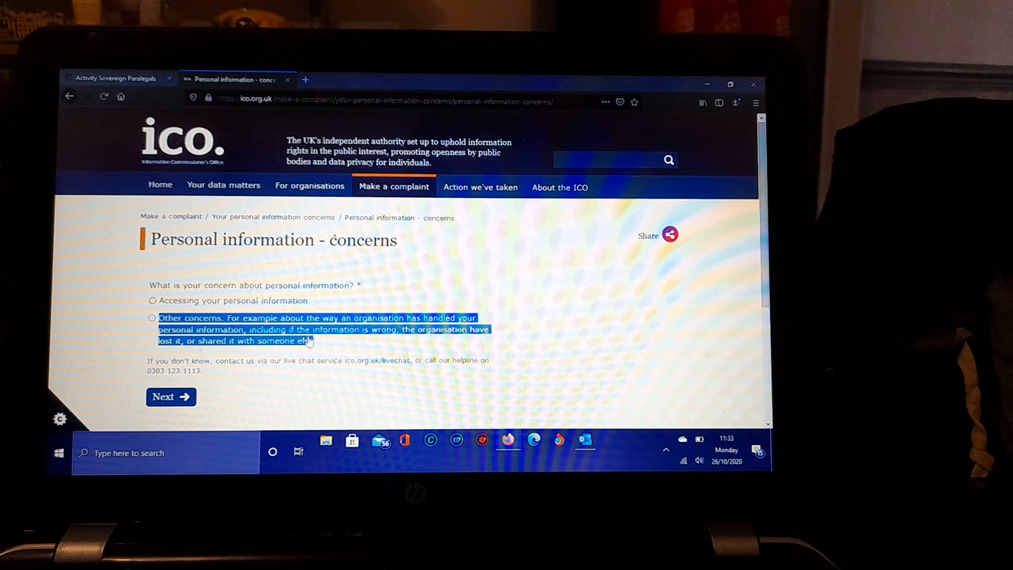
pyautogui.moveTo(472, 348)
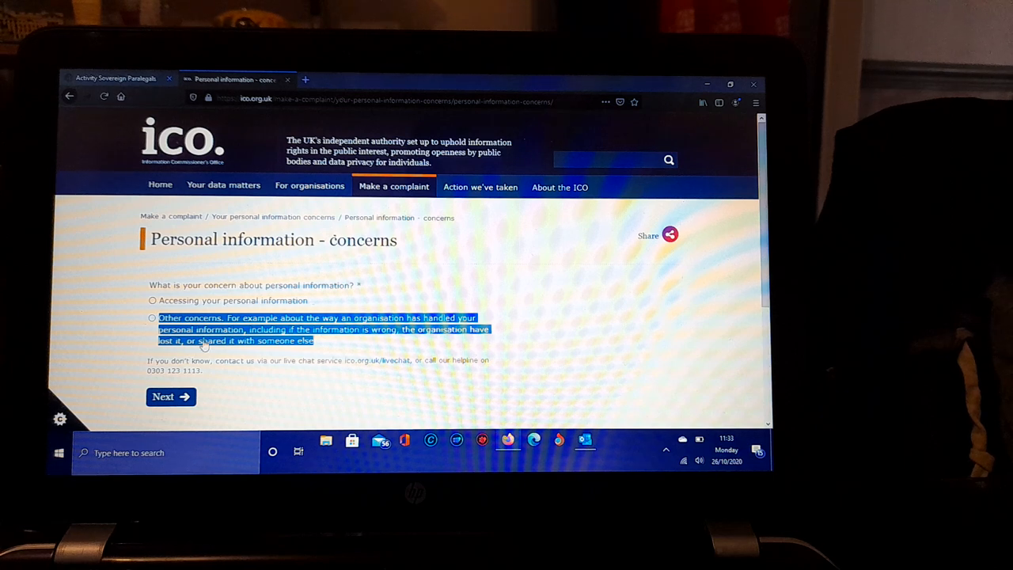
pyautogui.click(152, 316)
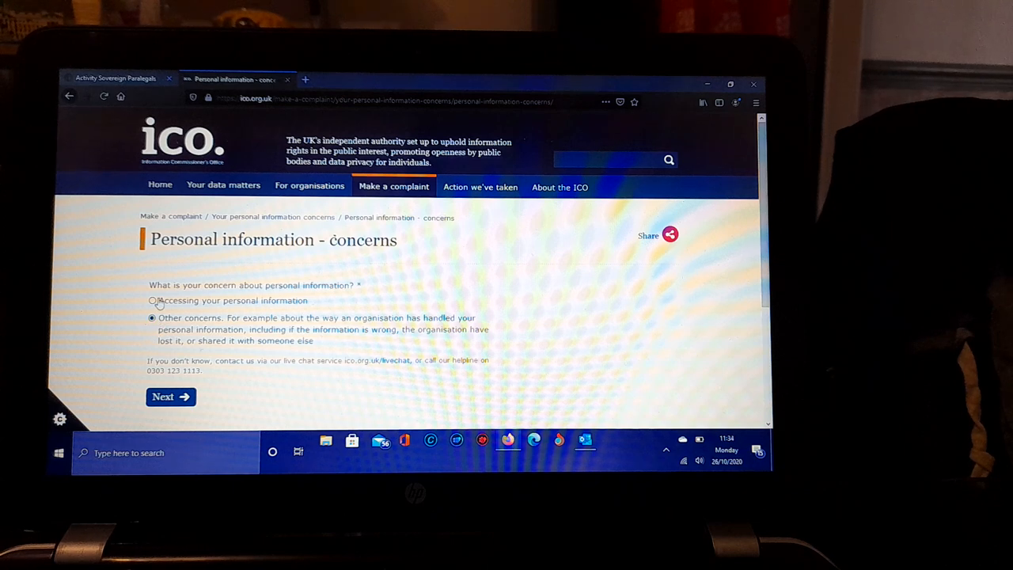
pyautogui.click(152, 301)
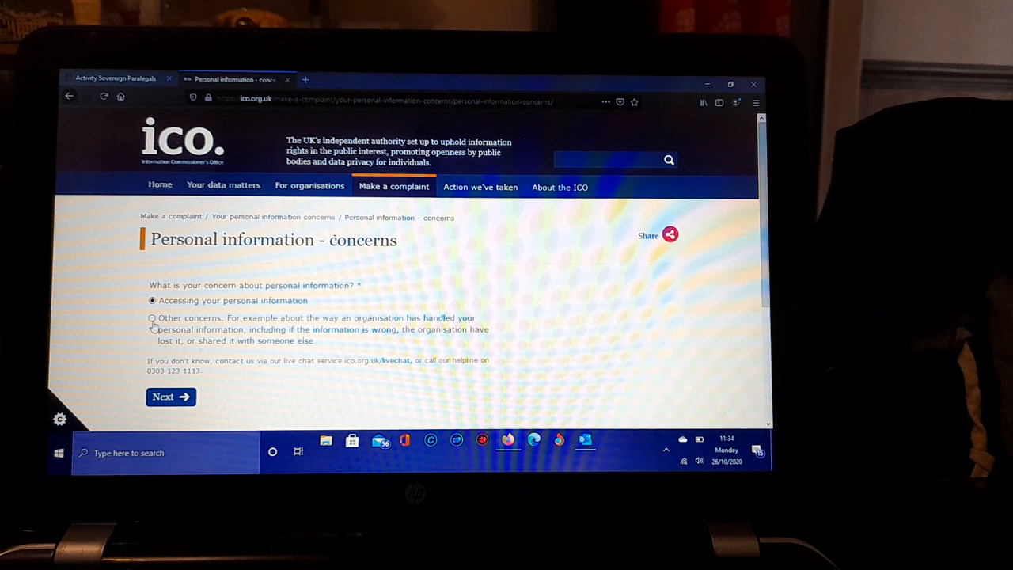
pyautogui.click(152, 316)
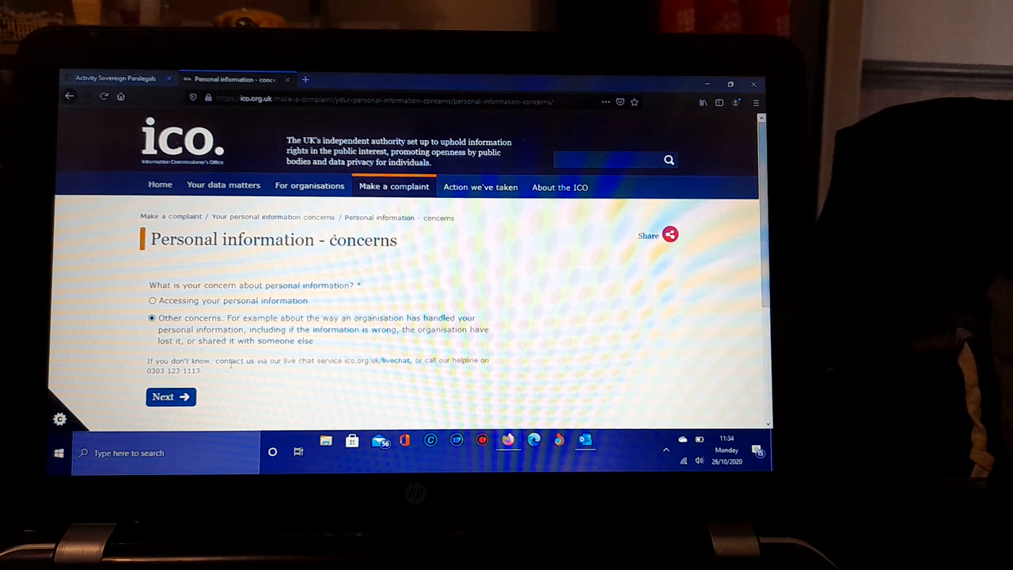
# Step: Continue to the next question and answer No to having contacted the organisation in writing
pyautogui.moveTo(166, 361); pyautogui.dragTo(203, 370)
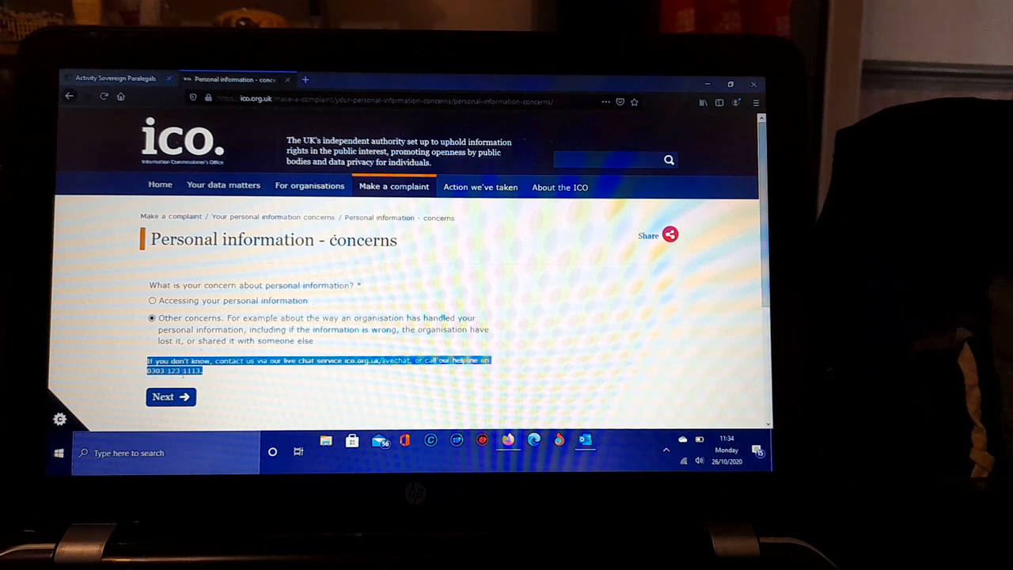
pyautogui.click(166, 396)
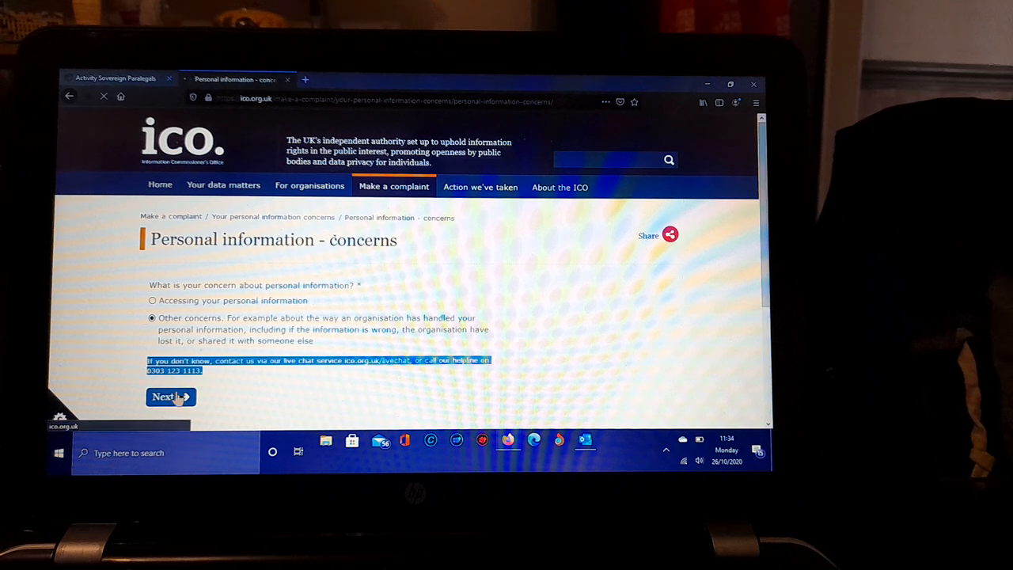
pyautogui.click(166, 396)
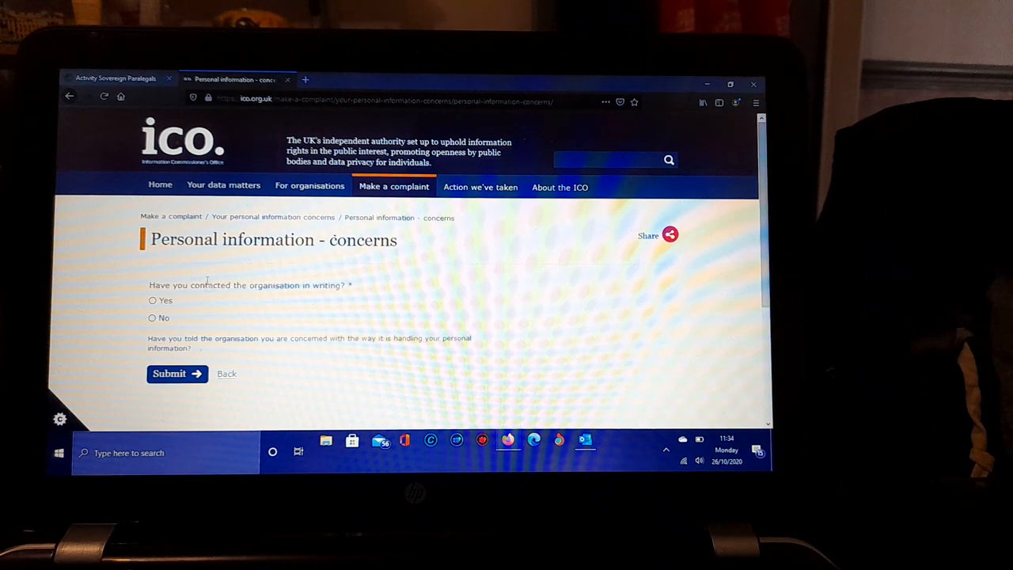
pyautogui.moveTo(217, 171)
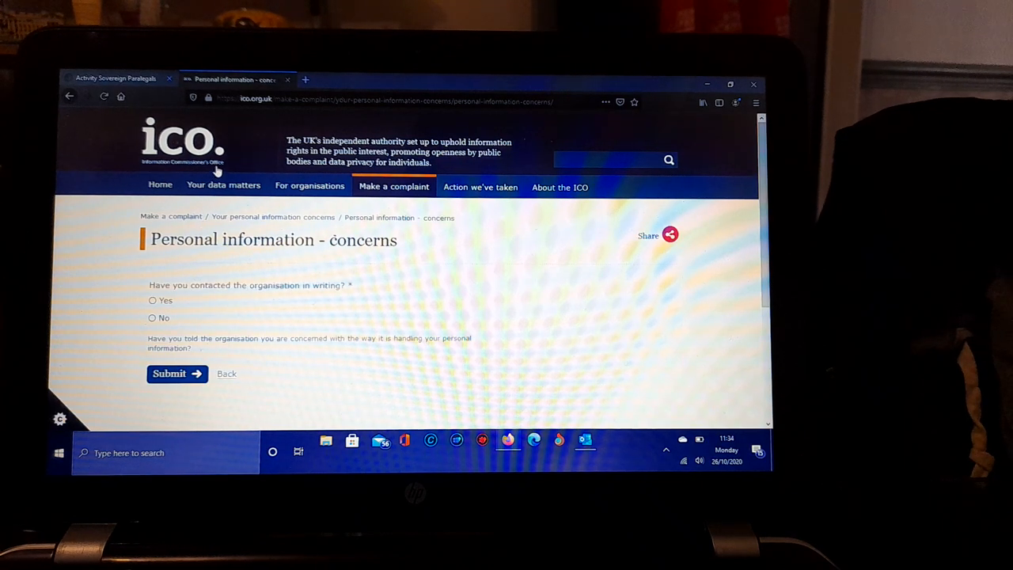
pyautogui.moveTo(136, 166)
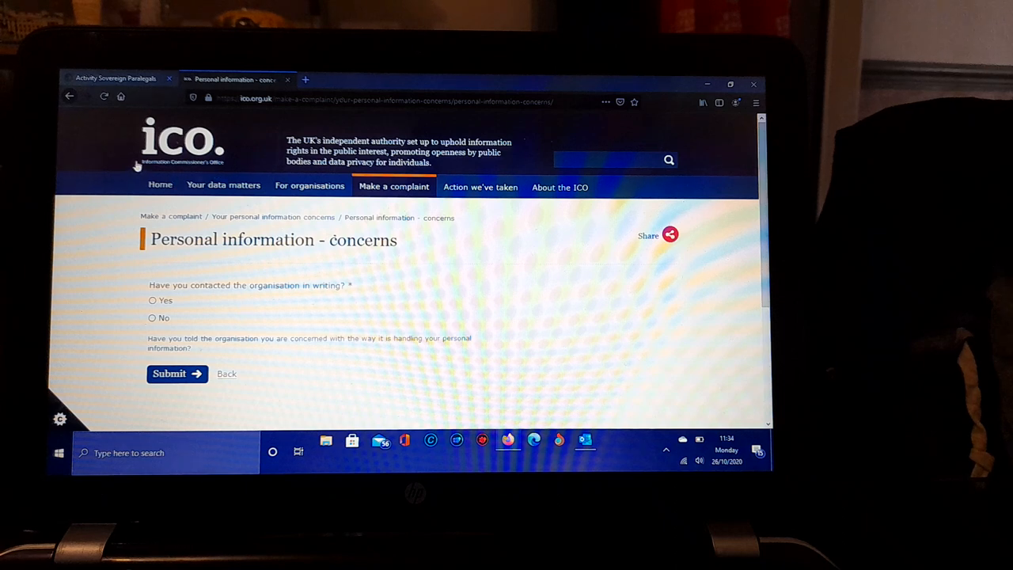
pyautogui.moveTo(174, 245)
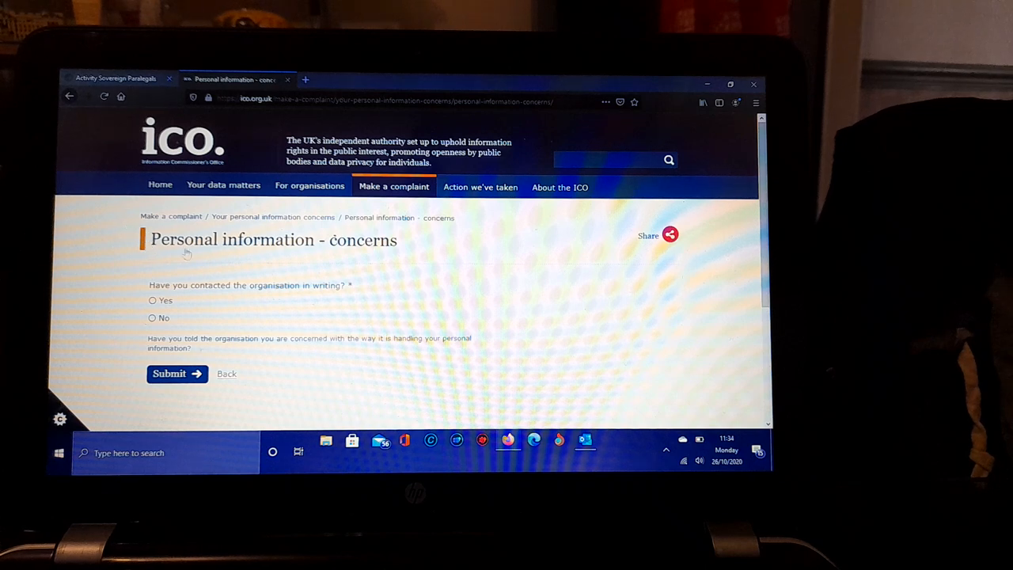
pyautogui.moveTo(176, 304)
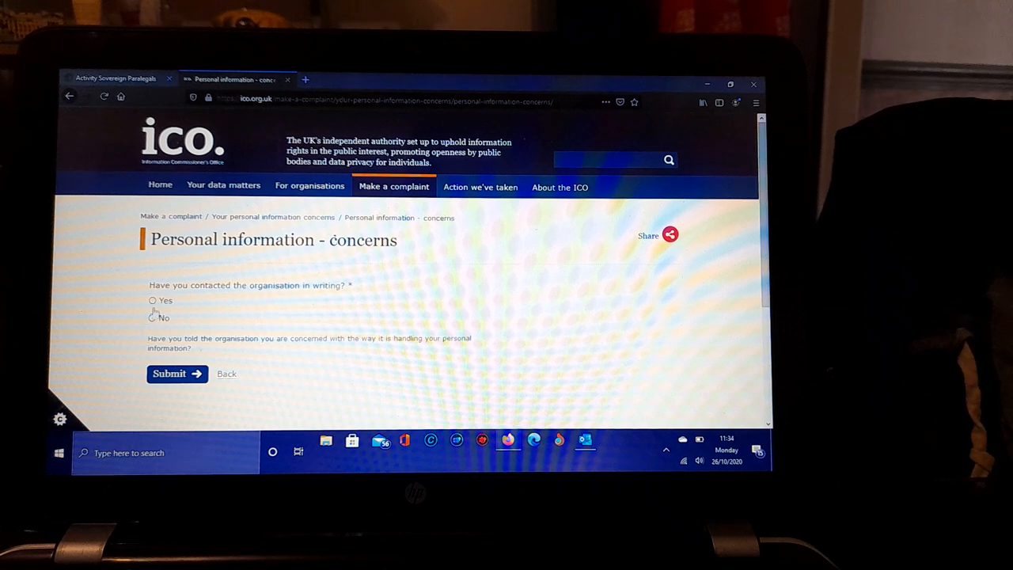
pyautogui.click(151, 317)
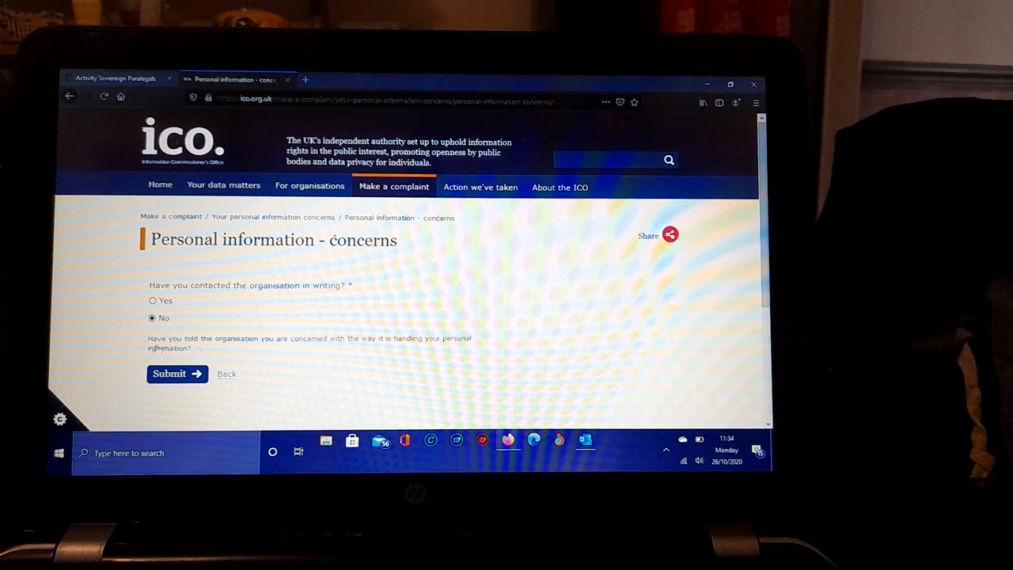
pyautogui.moveTo(362, 356)
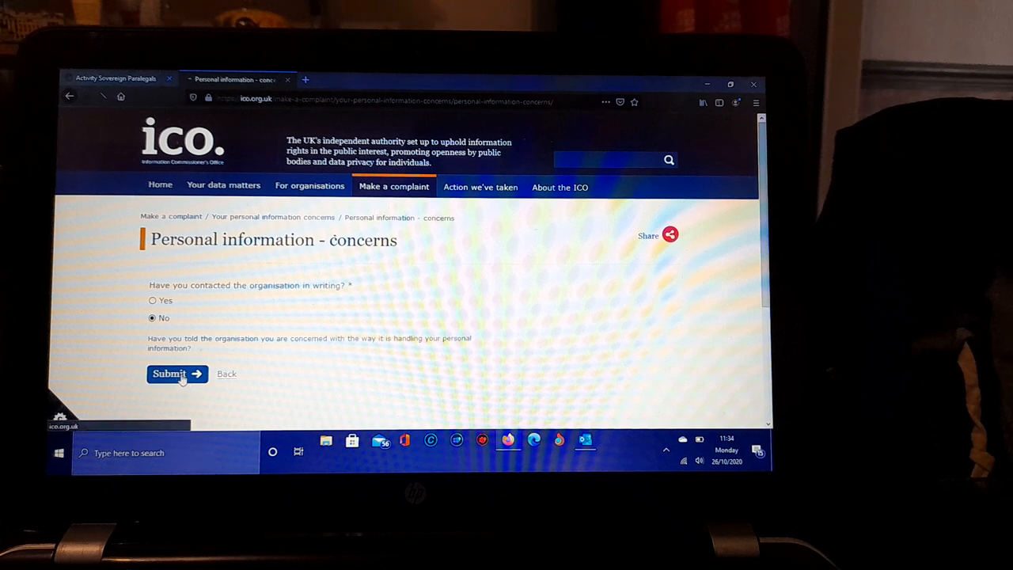
pyautogui.click(169, 373)
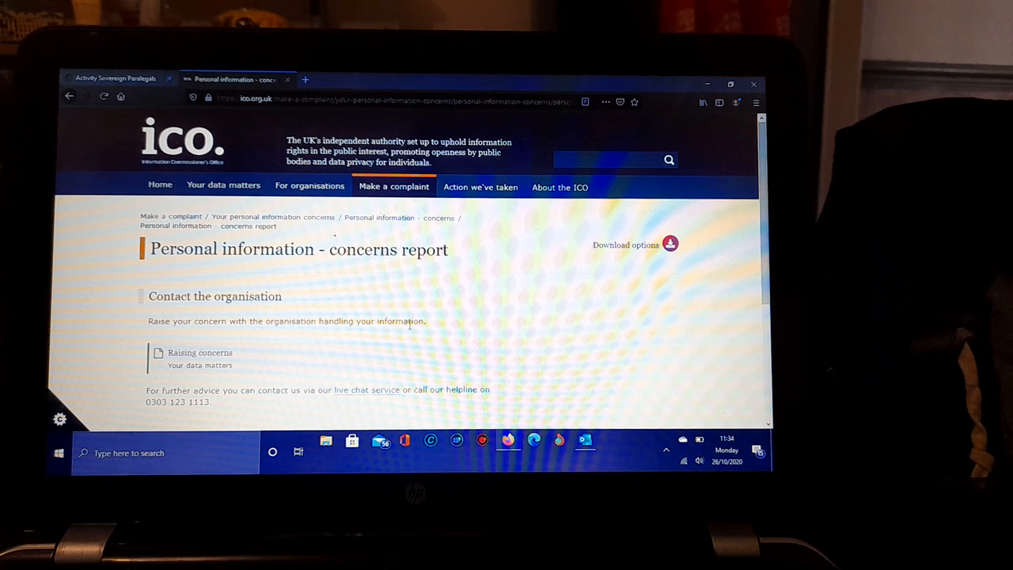
pyautogui.moveTo(149, 248); pyautogui.dragTo(427, 320)
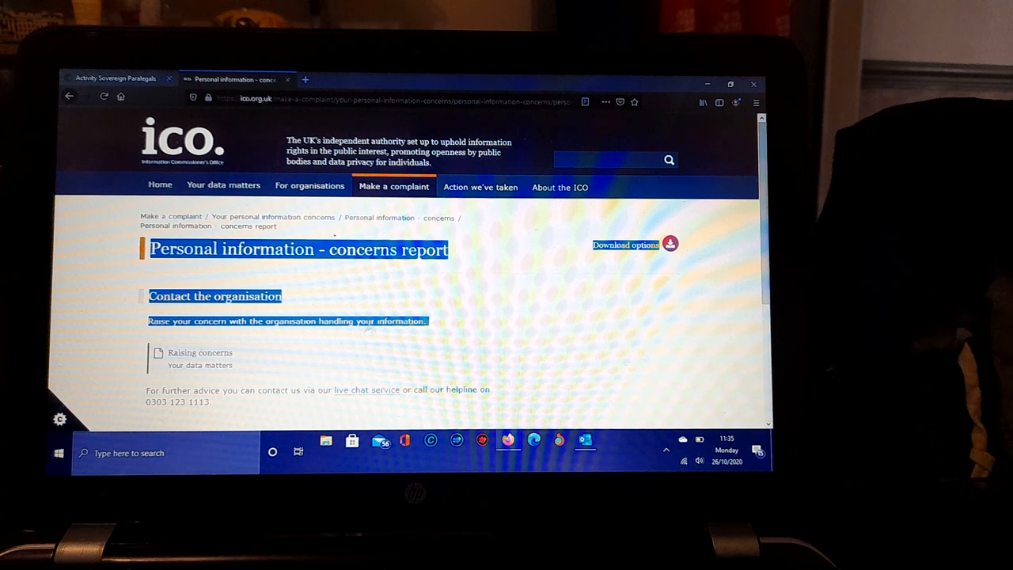
pyautogui.scroll(-3)
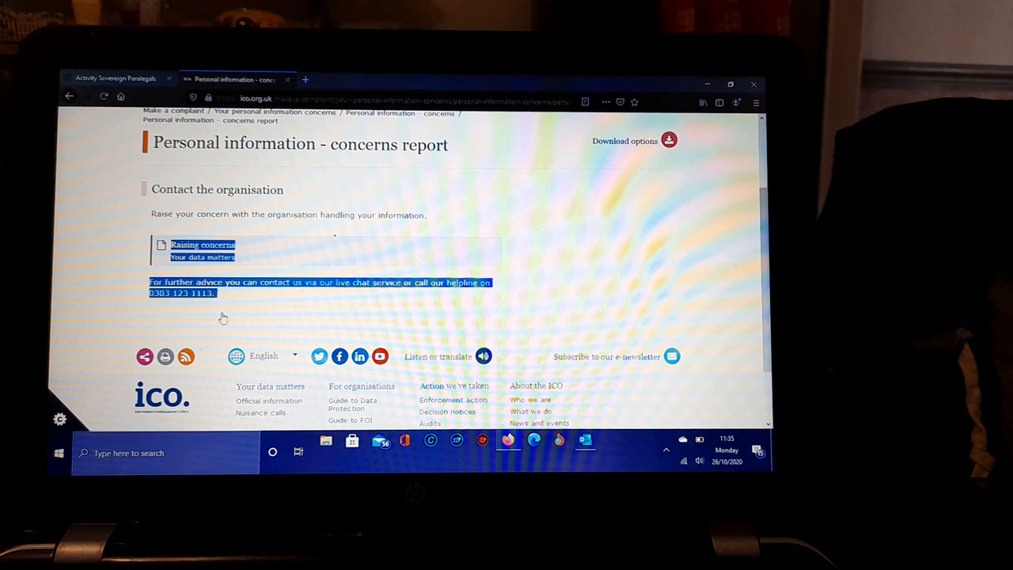
pyautogui.moveTo(348, 291)
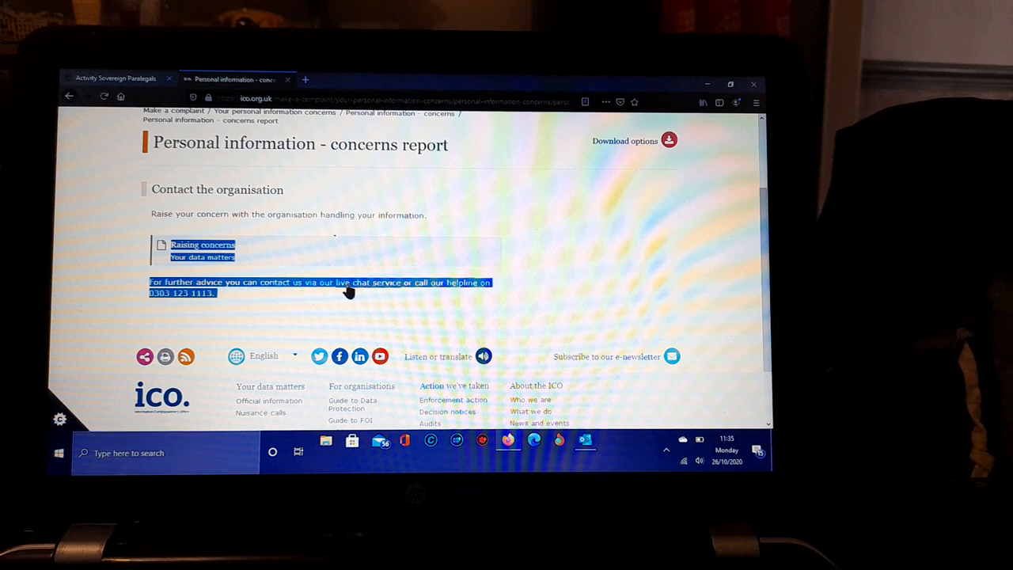
pyautogui.moveTo(419, 297)
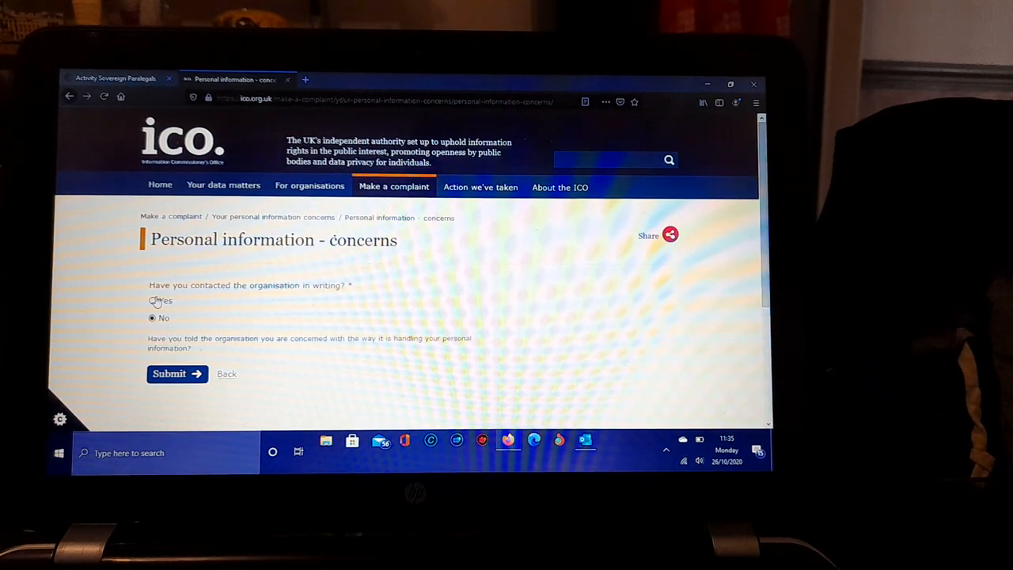
# Step: Answer Yes to contacting the organisation in writing and Yes to receiving a written response, then submit
pyautogui.click(152, 301)
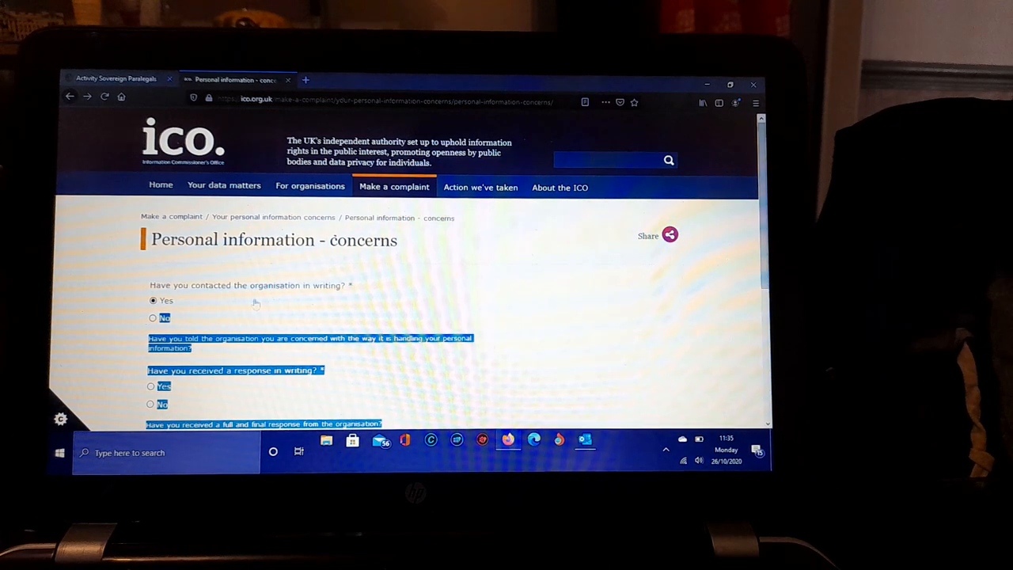
pyautogui.scroll(-3)
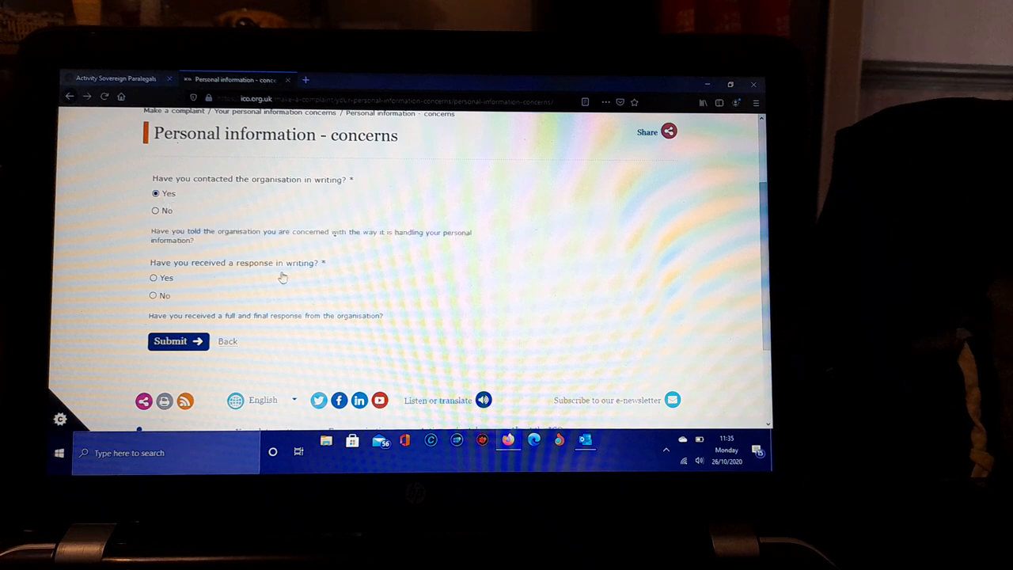
pyautogui.click(154, 277)
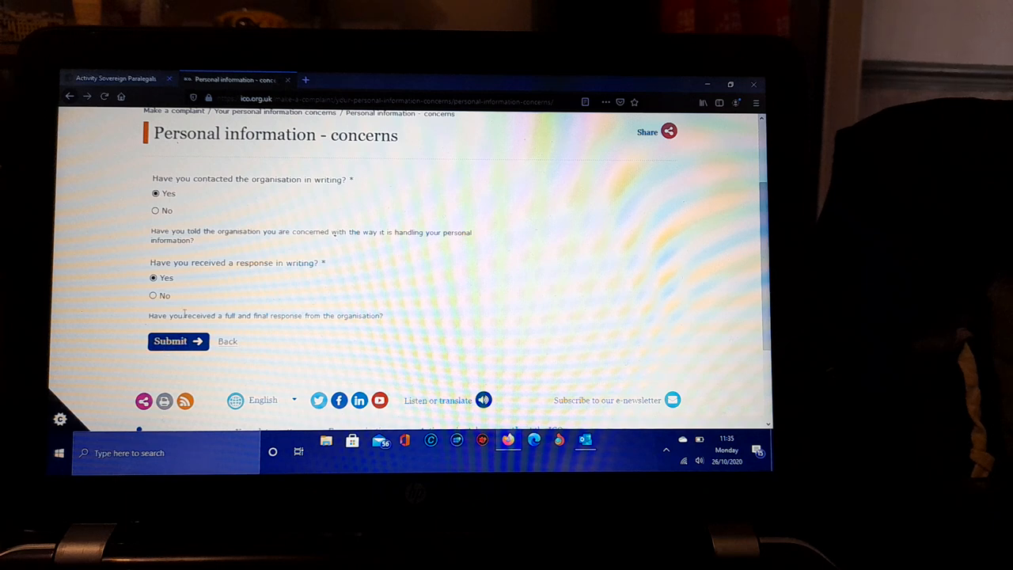
pyautogui.scroll(3)
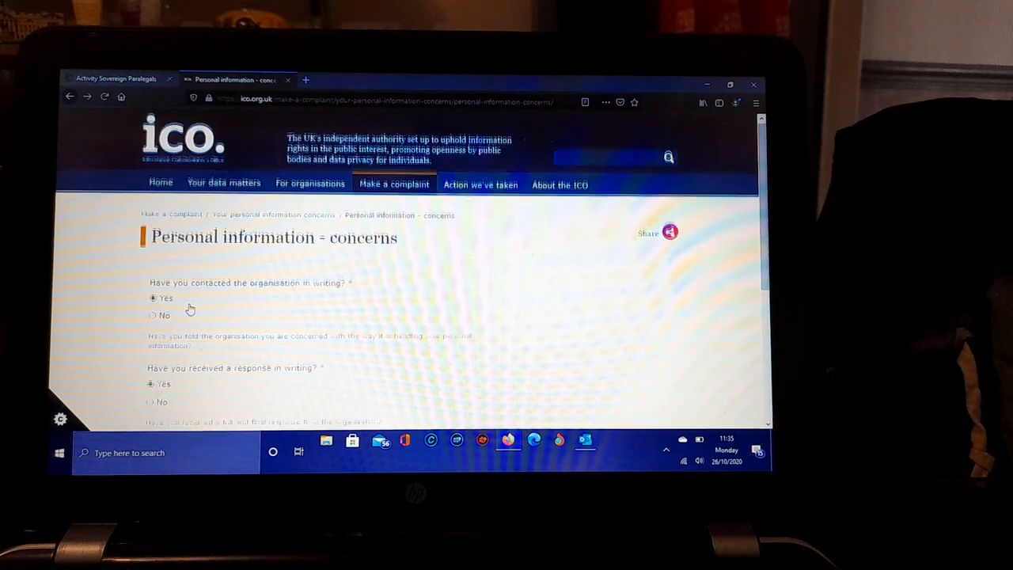
pyautogui.scroll(-3)
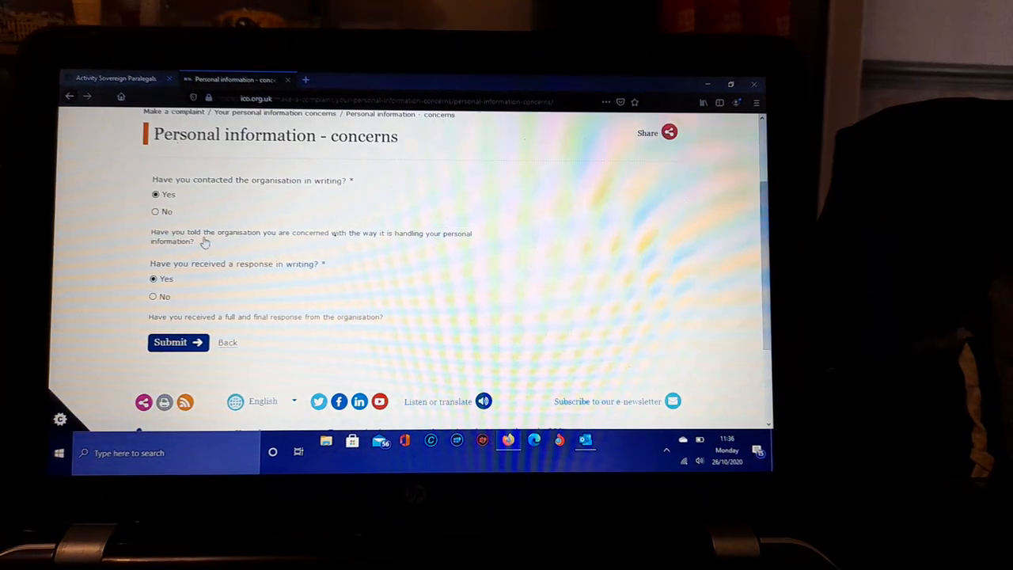
pyautogui.click(171, 342)
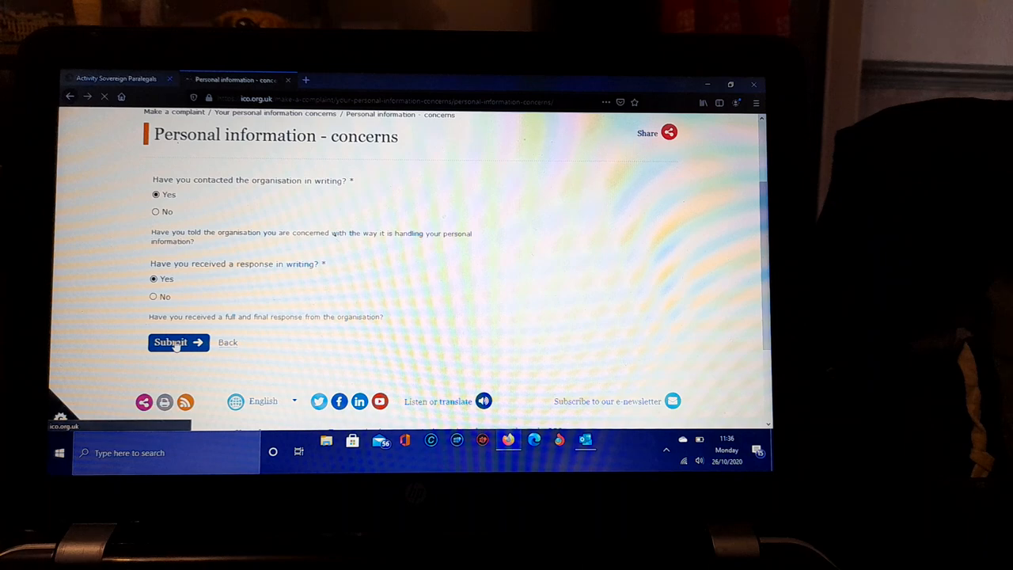
# Step: Read the Personal information concerns report page, highlighting the lines about investigation and privacy
pyautogui.click(171, 341)
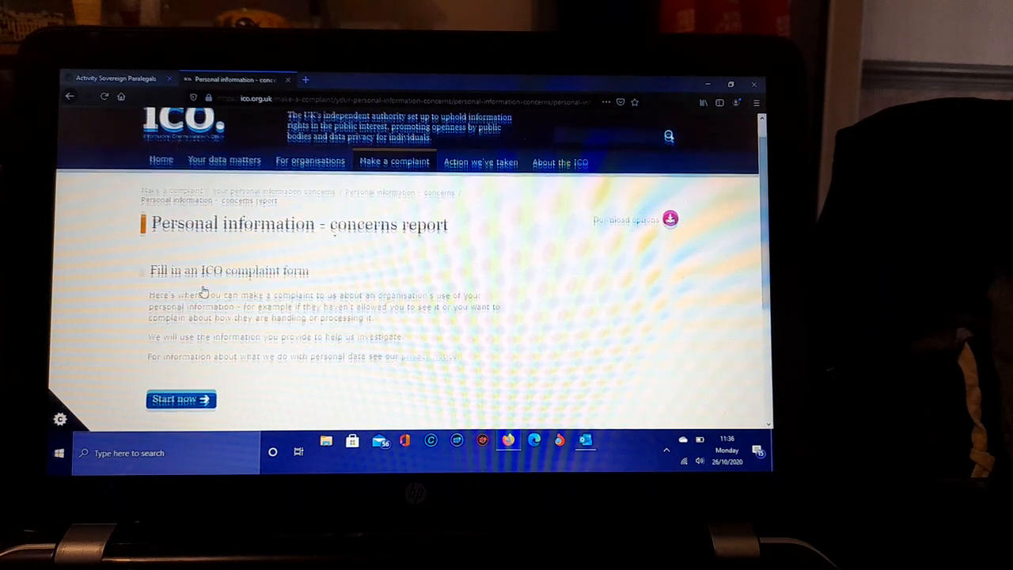
pyautogui.scroll(-3)
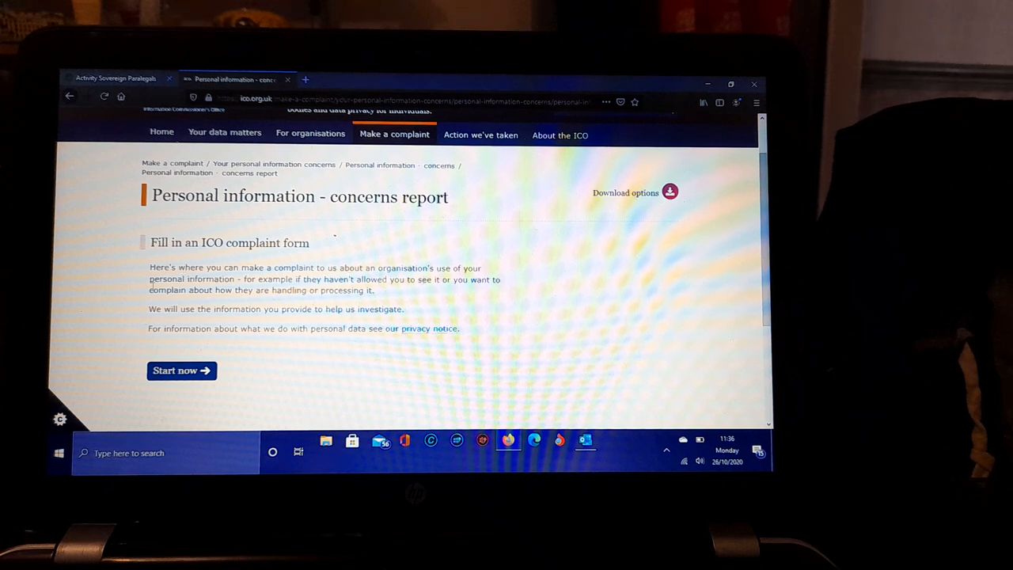
pyautogui.moveTo(149, 268); pyautogui.dragTo(392, 308)
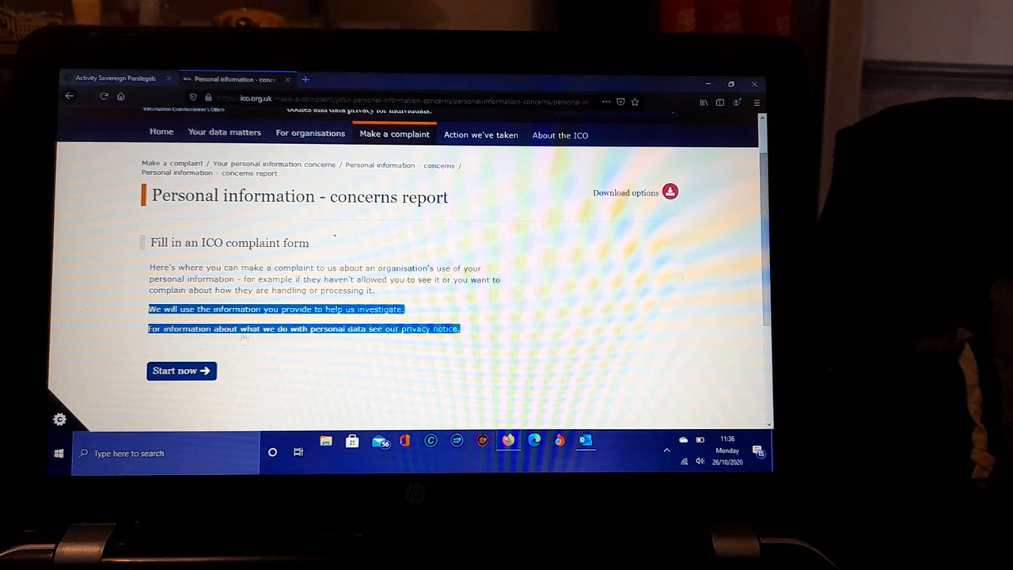
pyautogui.click(437, 342)
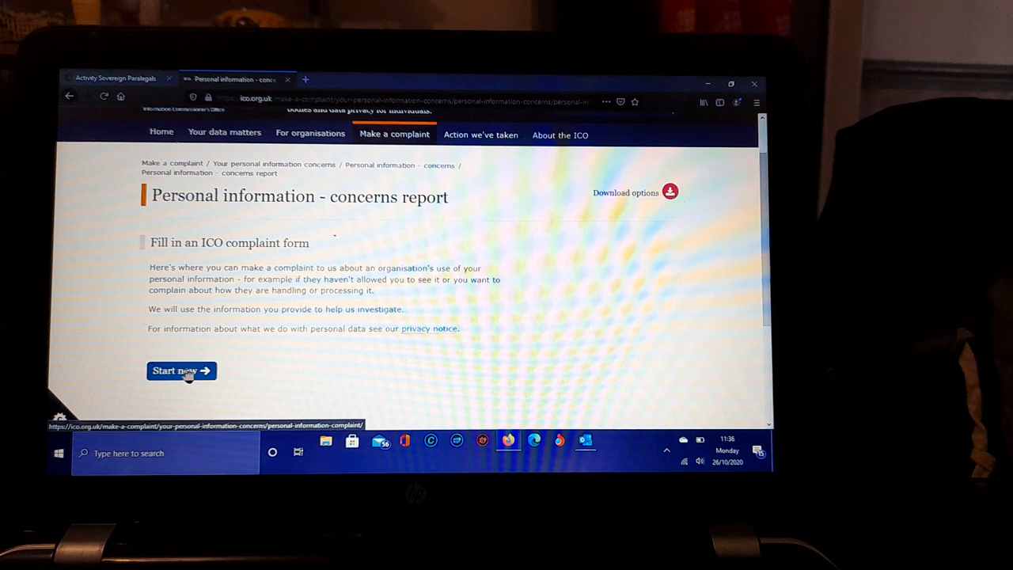
# Step: Start the ICO complaint form and choose the organisation handling/processing my personal information option
pyautogui.click(180, 370)
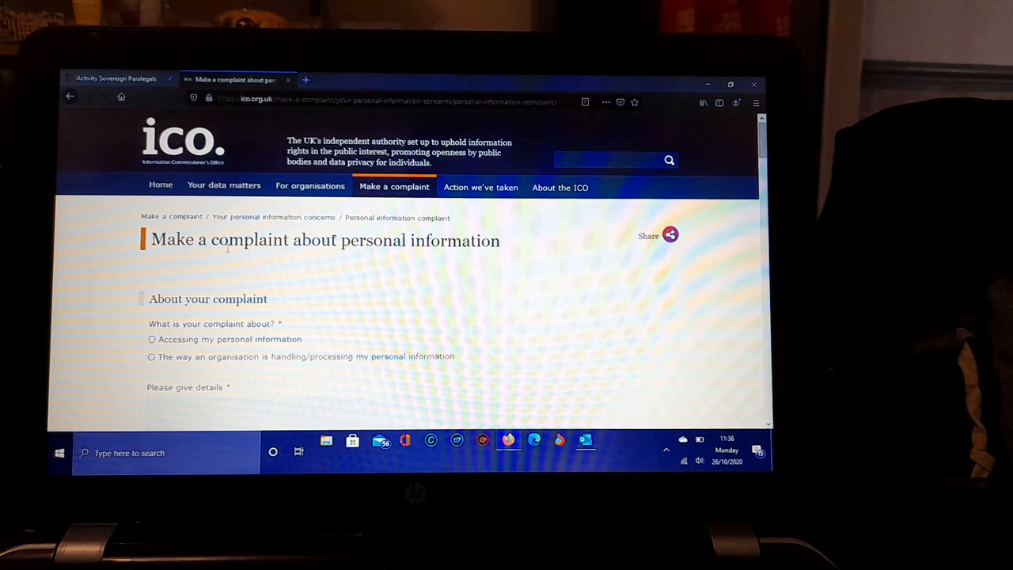
pyautogui.scroll(-3)
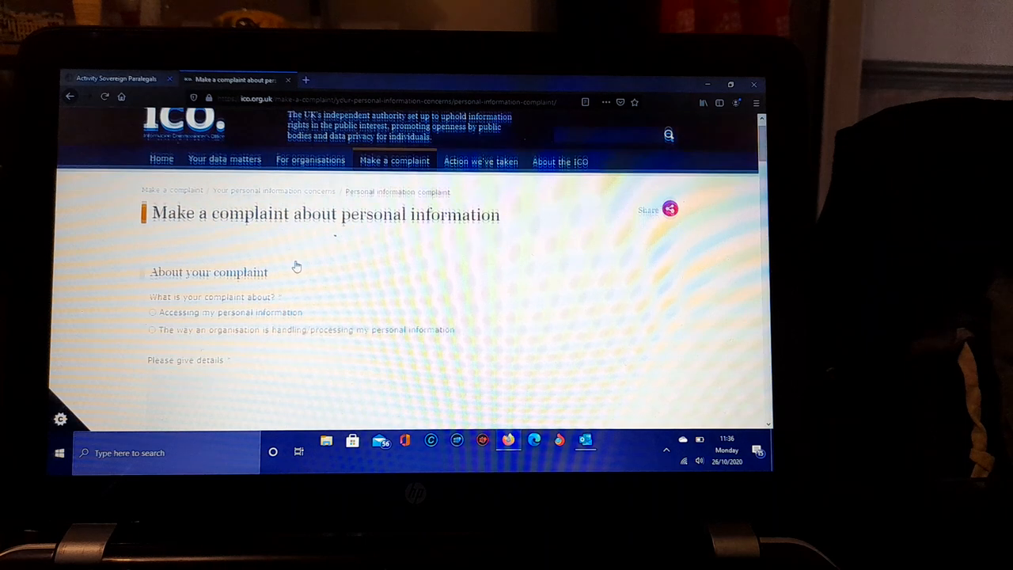
pyautogui.scroll(-3)
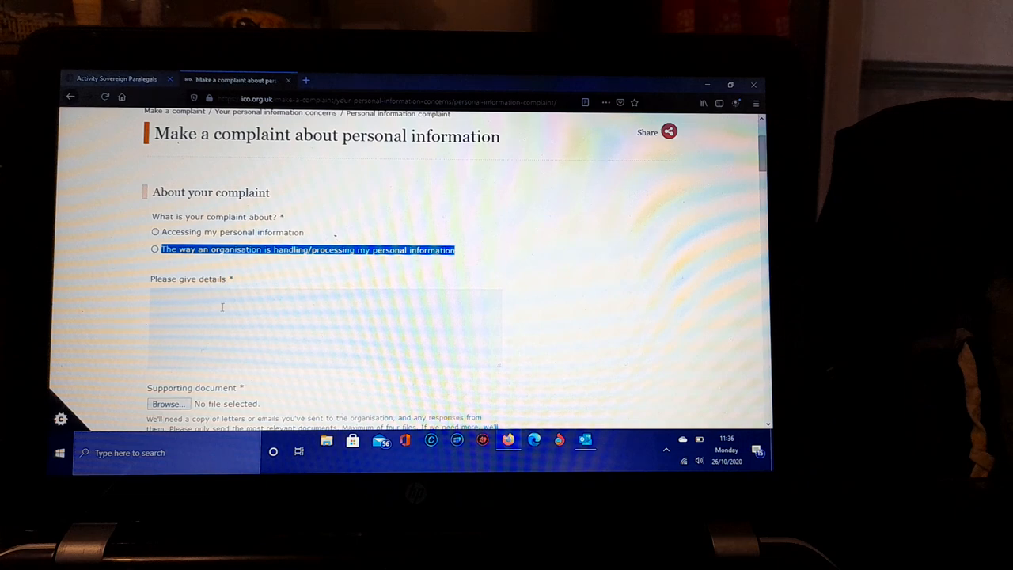
pyautogui.scroll(-3)
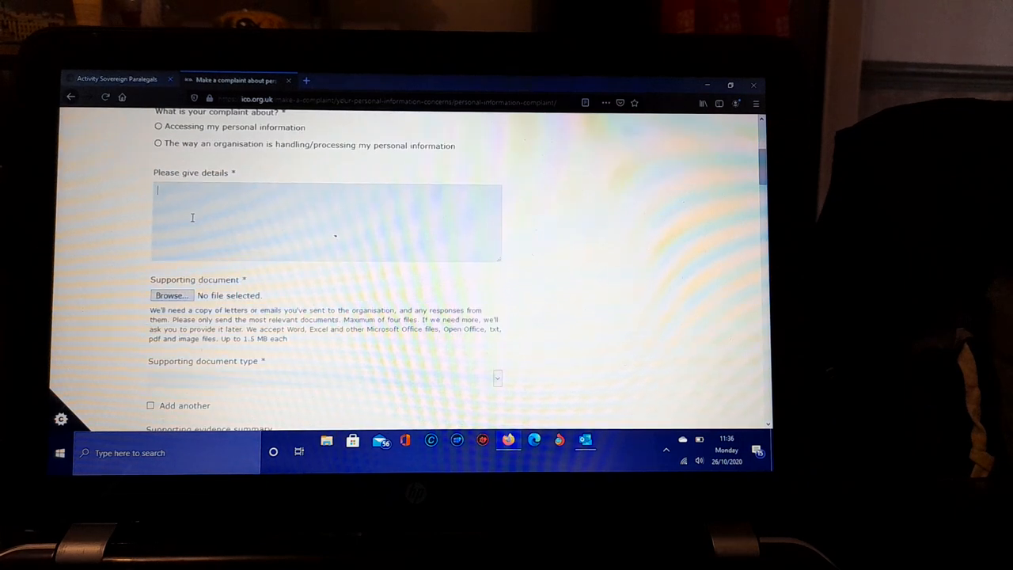
# Step: Fill the 'Please give details' box with sample text 'fddhhhgggfhhgffgfggh'
pyautogui.write('fddhhhgggfhhgffgfgghgh')
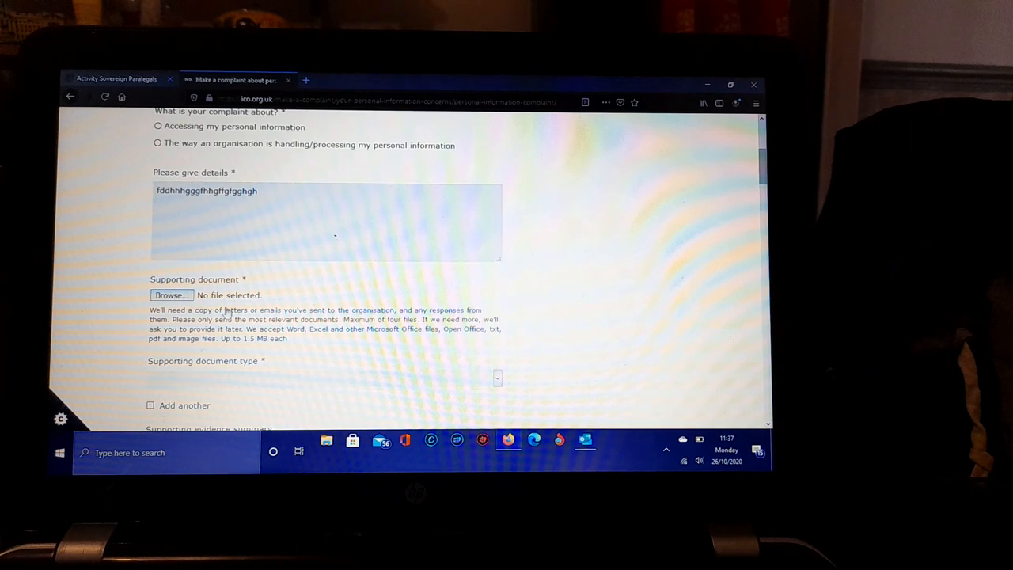
pyautogui.click(171, 294)
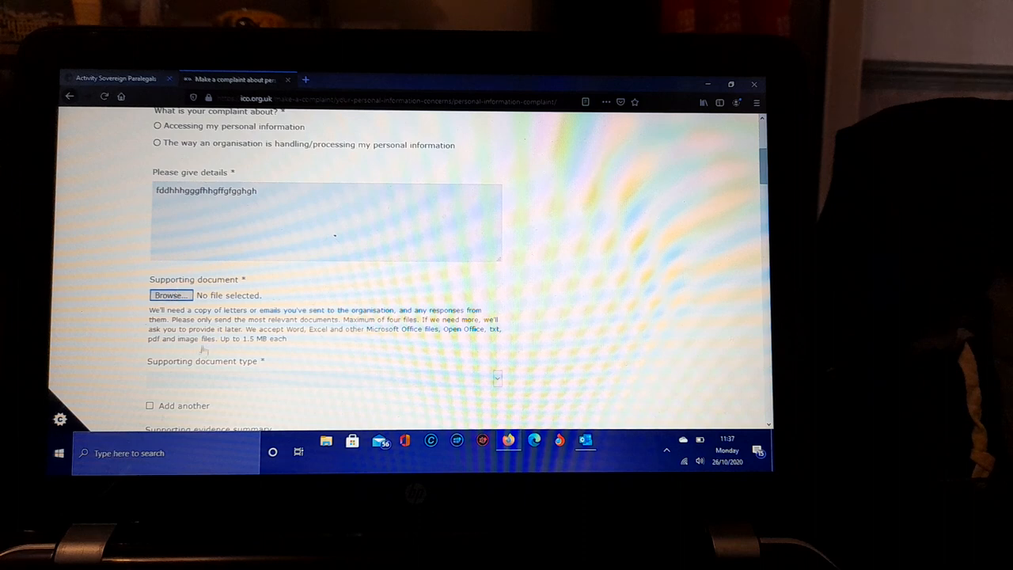
pyautogui.scroll(-3)
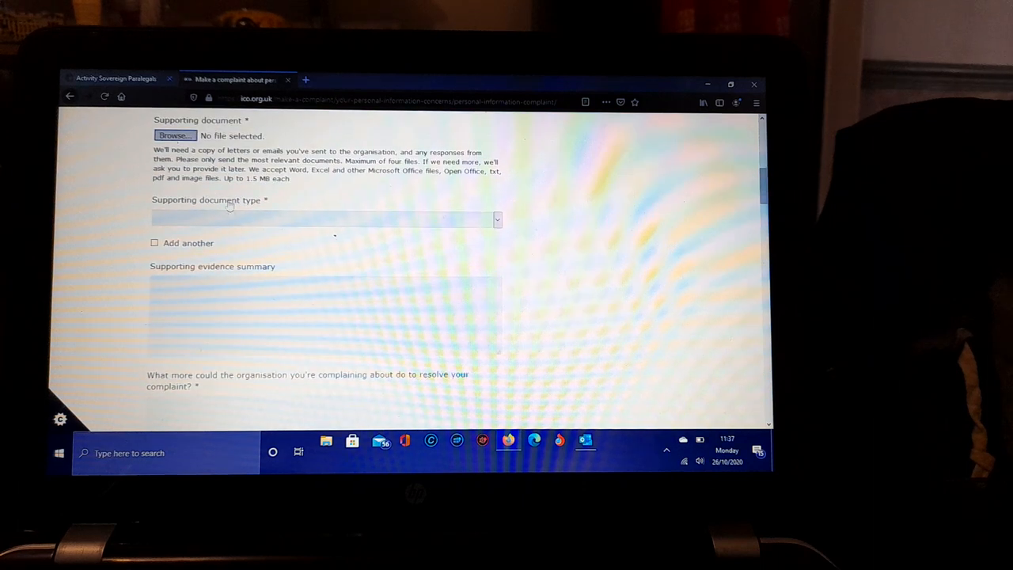
pyautogui.click(324, 218)
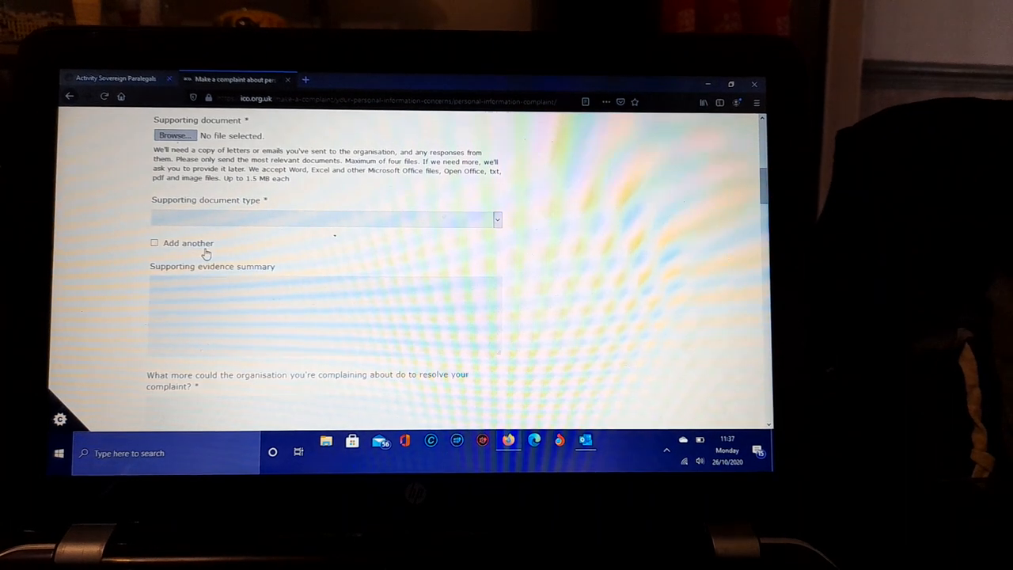
pyautogui.scroll(-3)
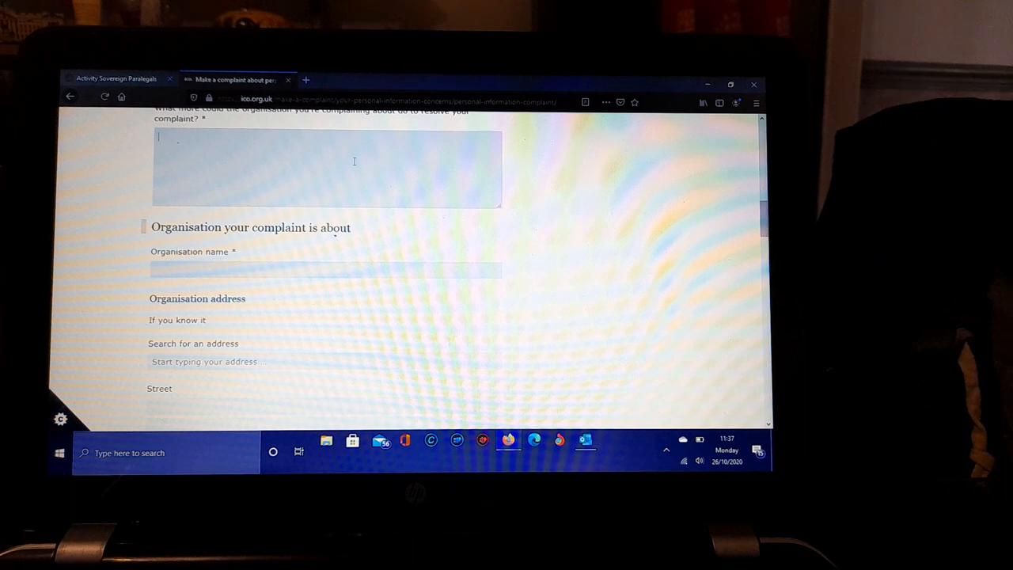
pyautogui.scroll(-3)
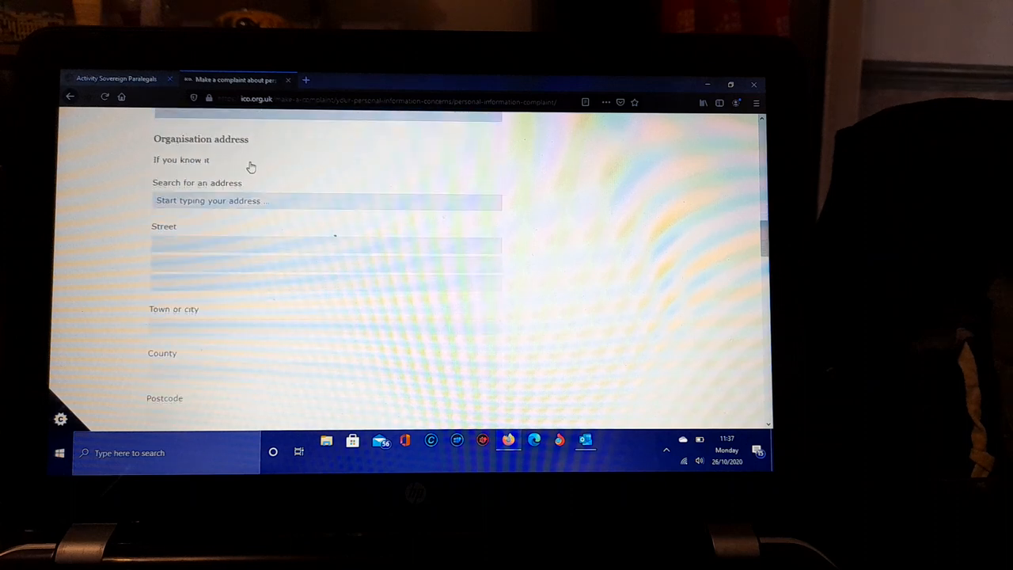
pyautogui.scroll(-3)
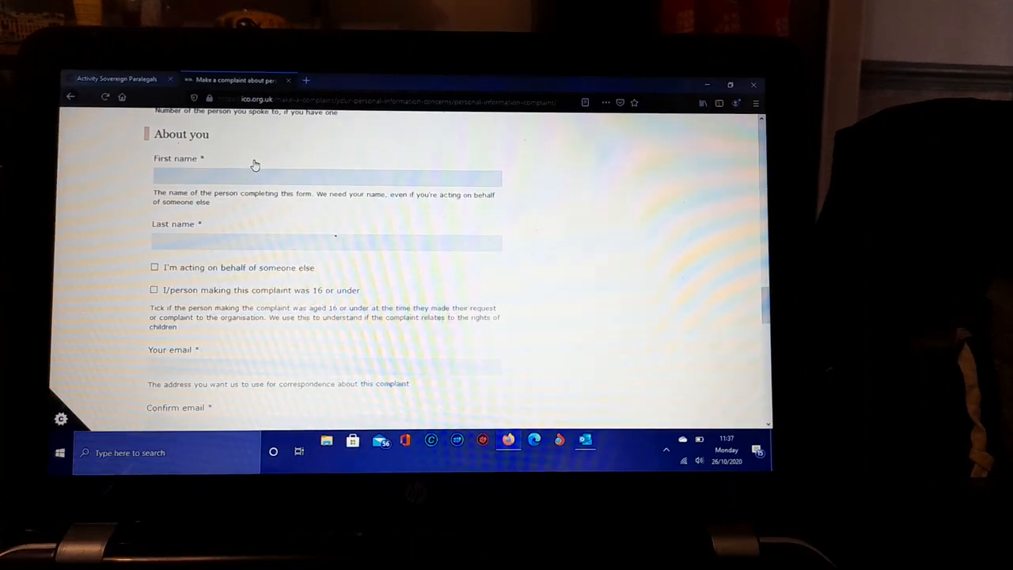
pyautogui.scroll(-3)
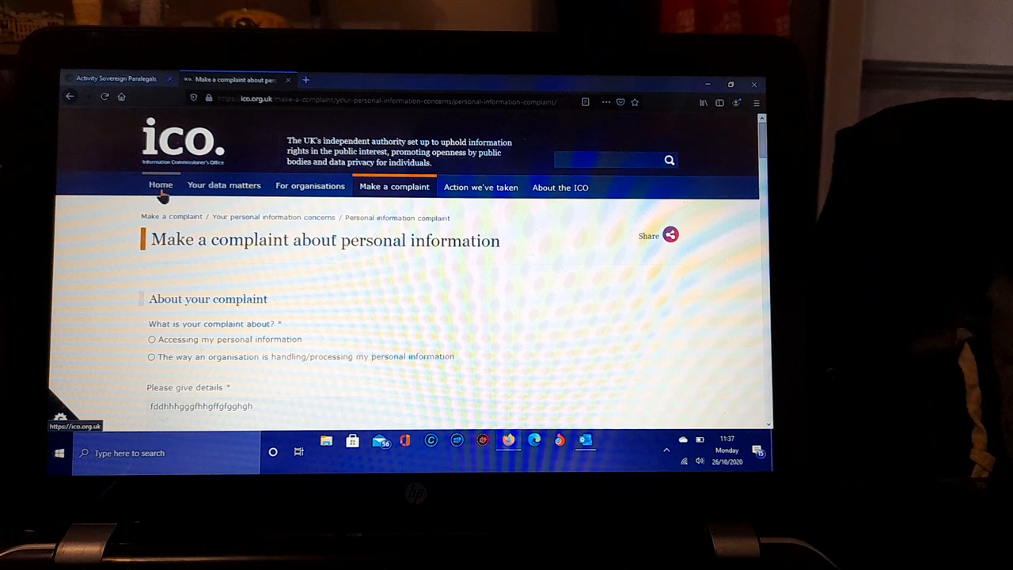
pyautogui.moveTo(177, 190)
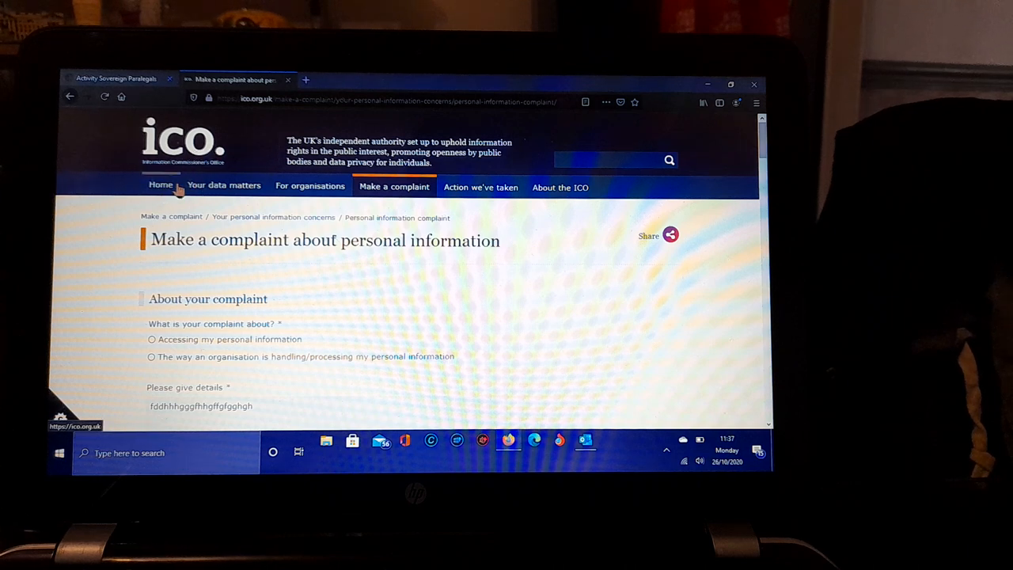
pyautogui.moveTo(225, 185)
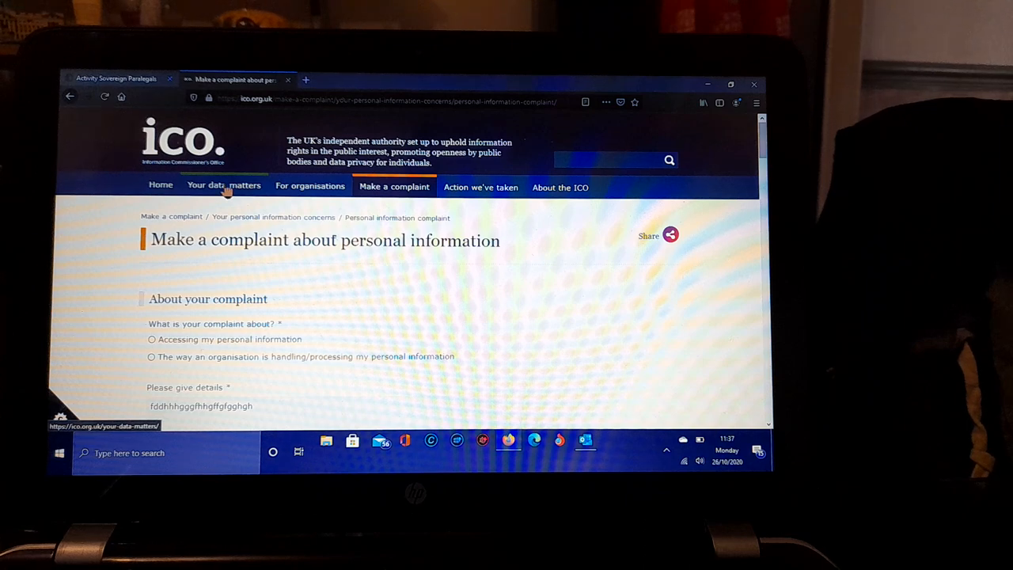
pyautogui.moveTo(102, 158)
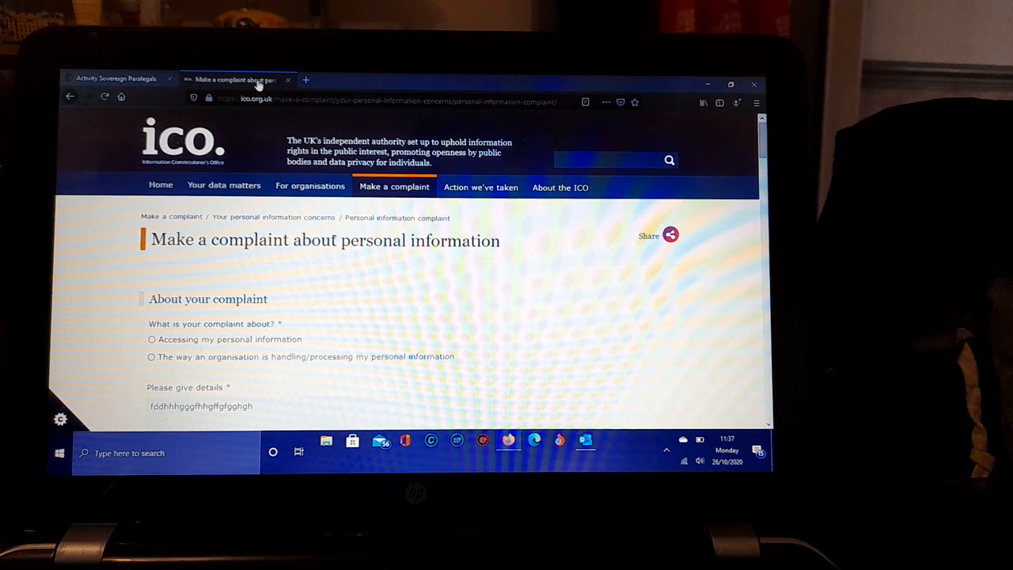
pyautogui.moveTo(238, 79)
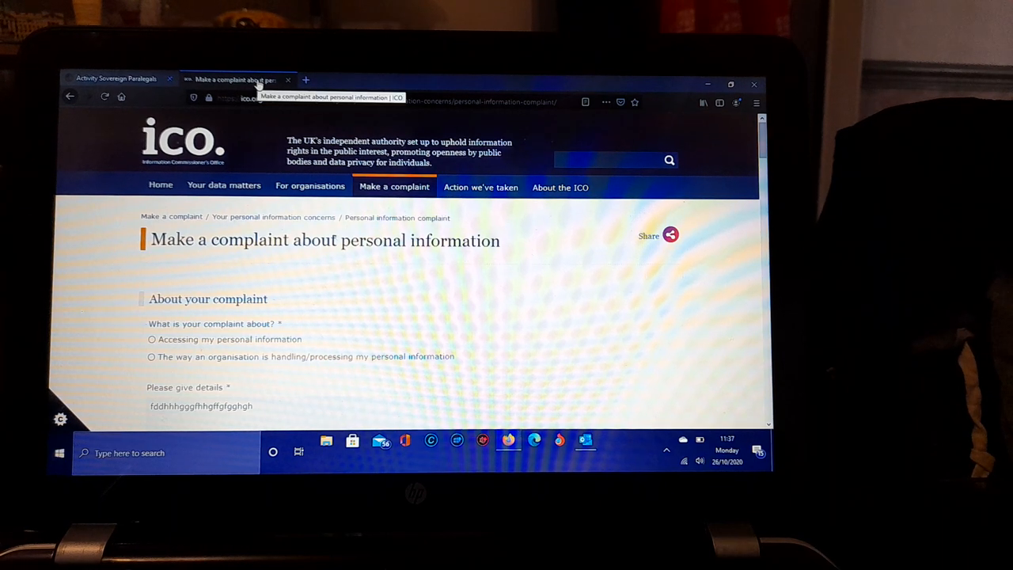